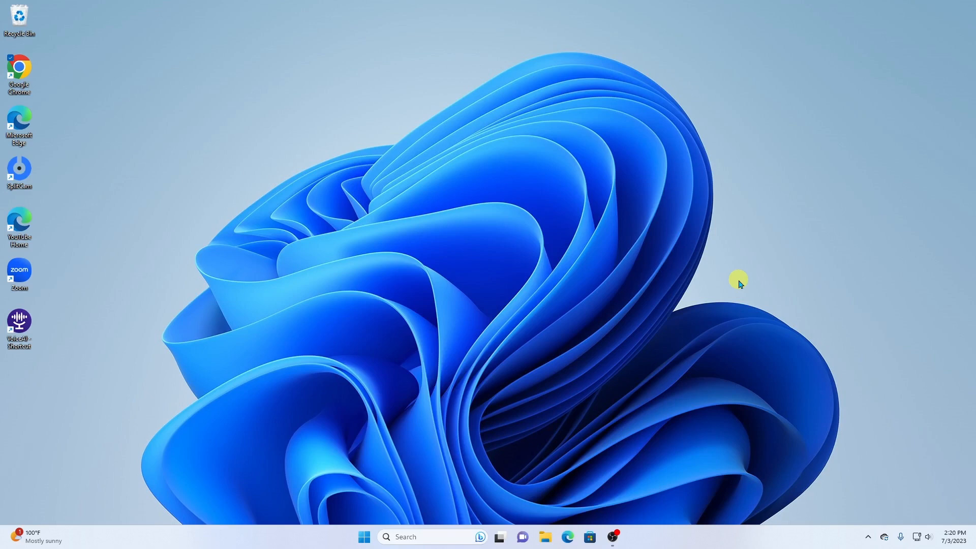
mouse_move(893, 446)
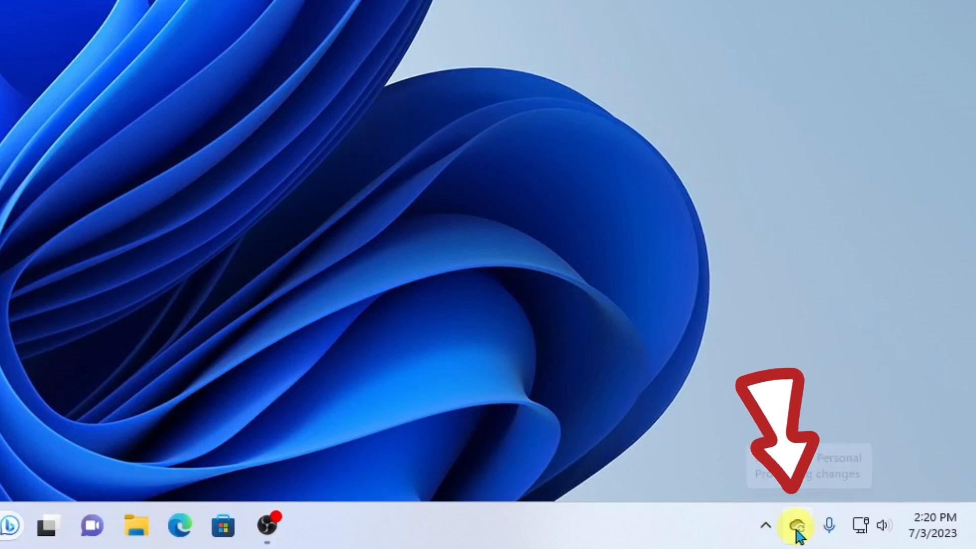
Show the Brian - Personal OneDrive top level in File Explorer and check its cloud storage info
click(795, 523)
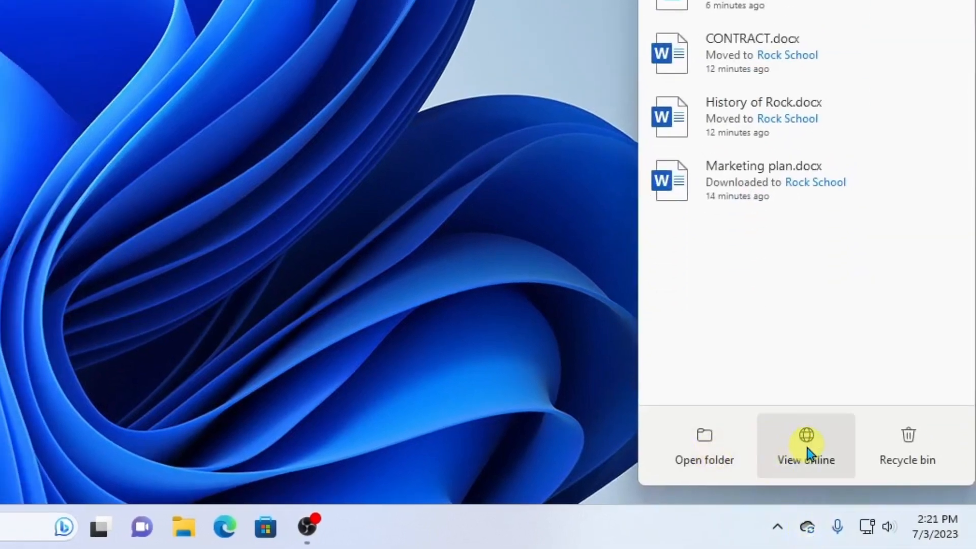
mouse_move(875, 444)
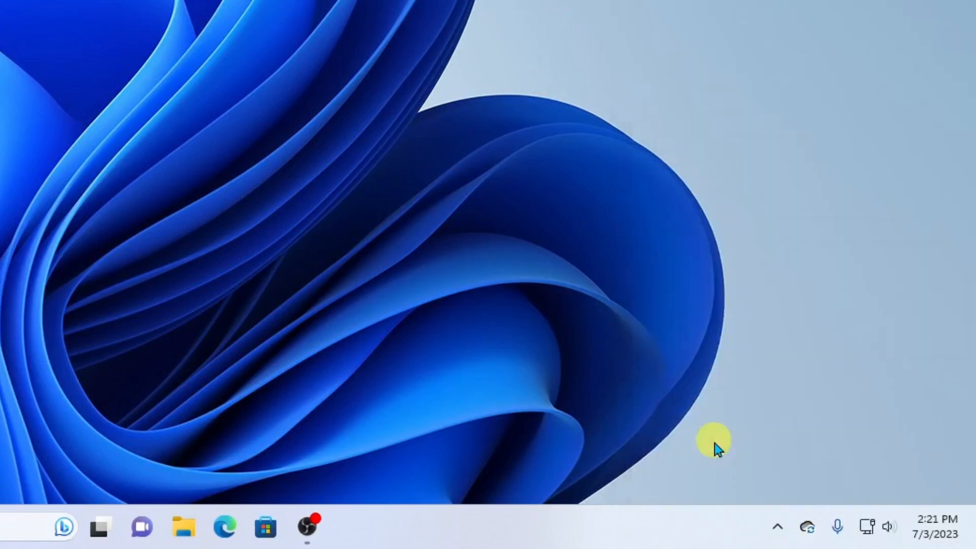
click(189, 525)
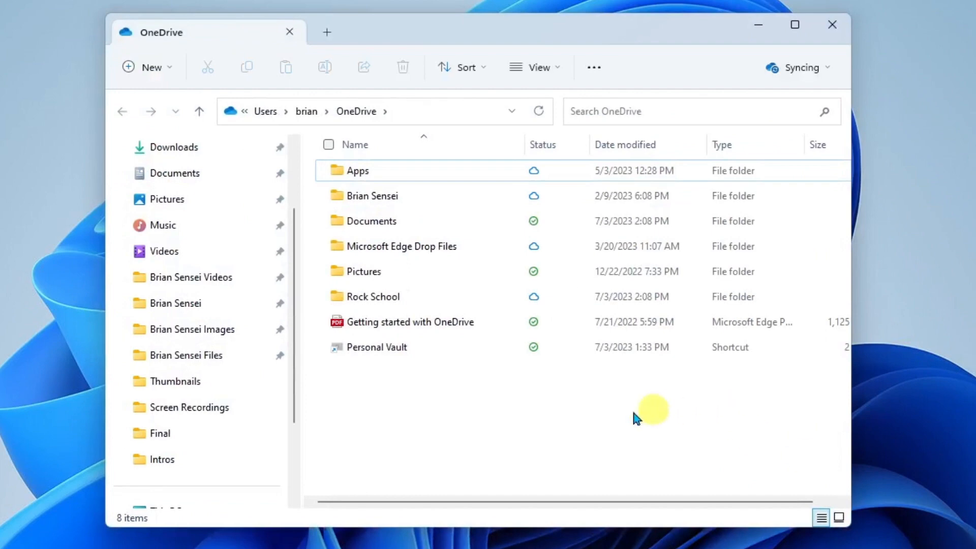
mouse_move(379, 221)
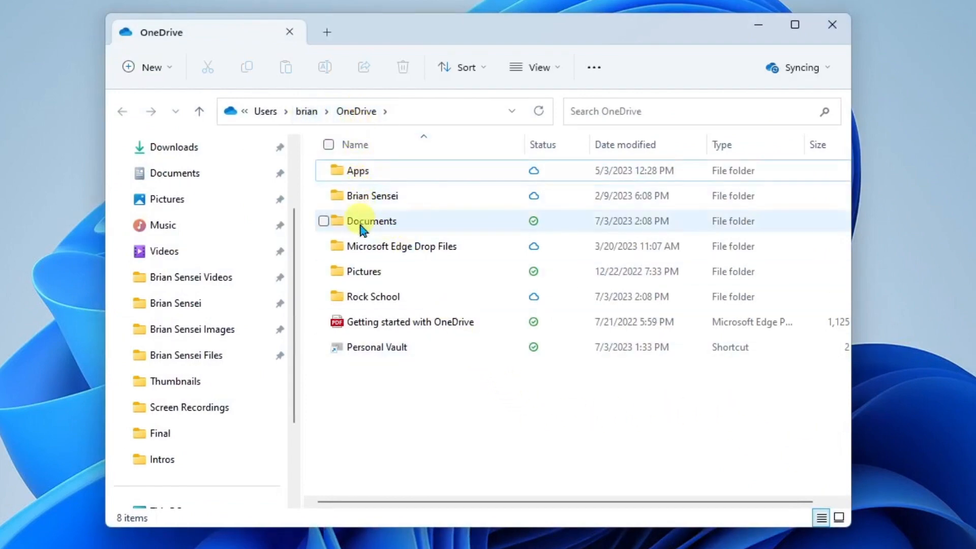
mouse_move(373, 354)
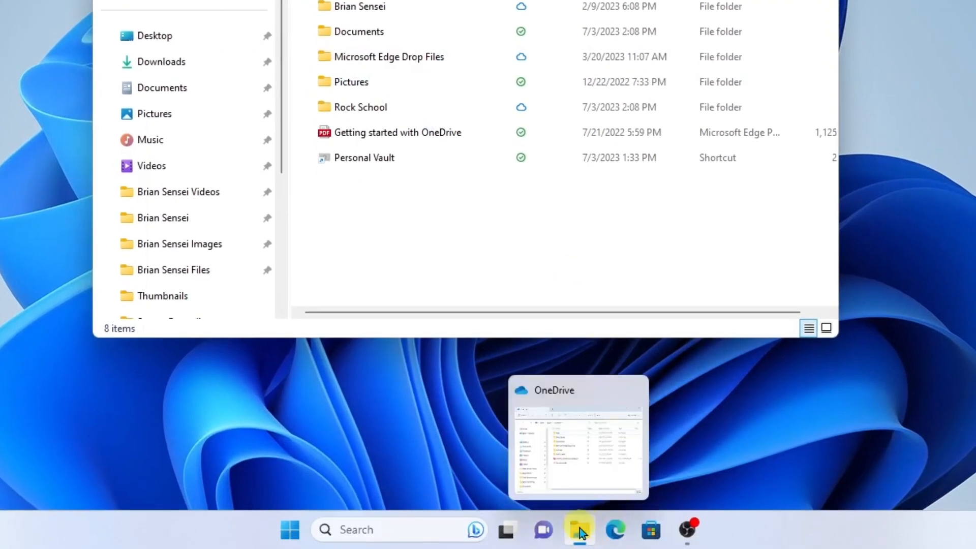
click(577, 529)
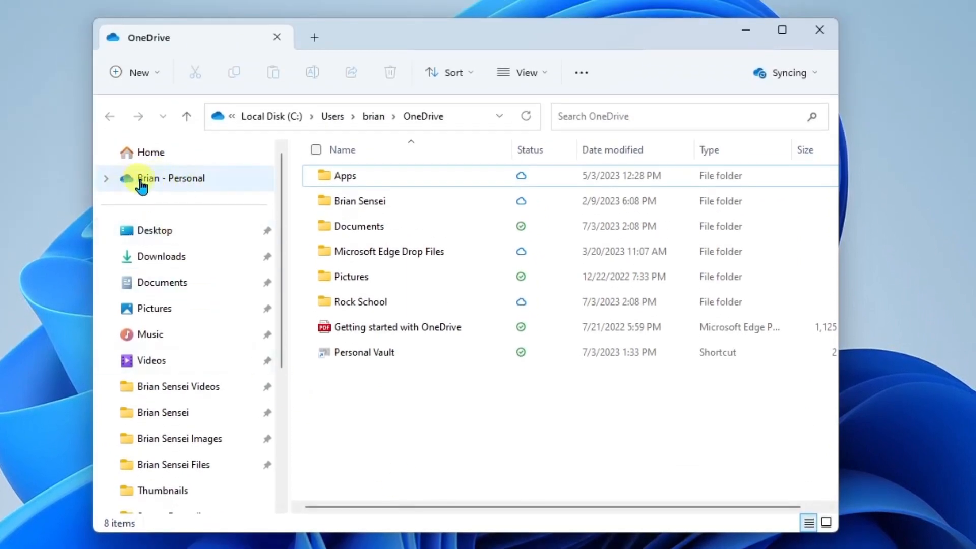
click(170, 178)
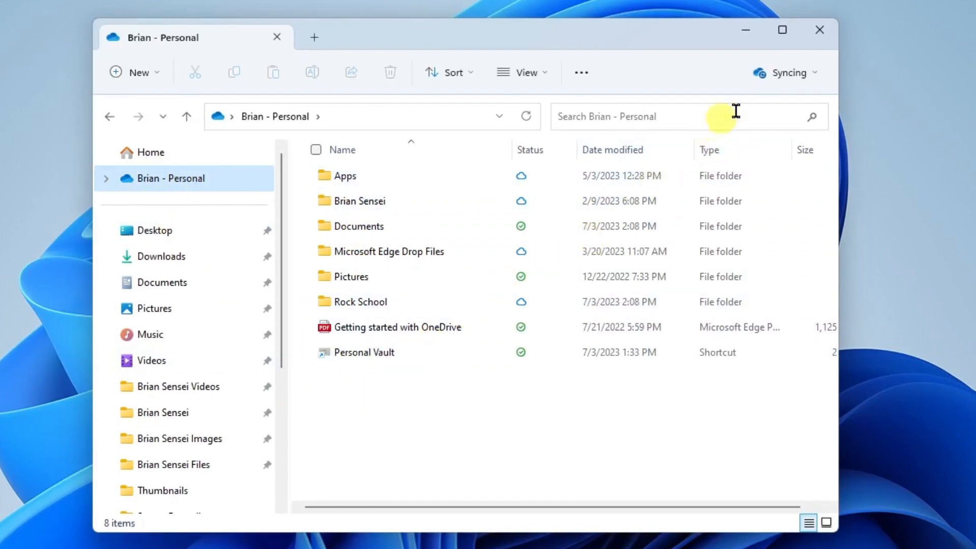
mouse_move(818, 76)
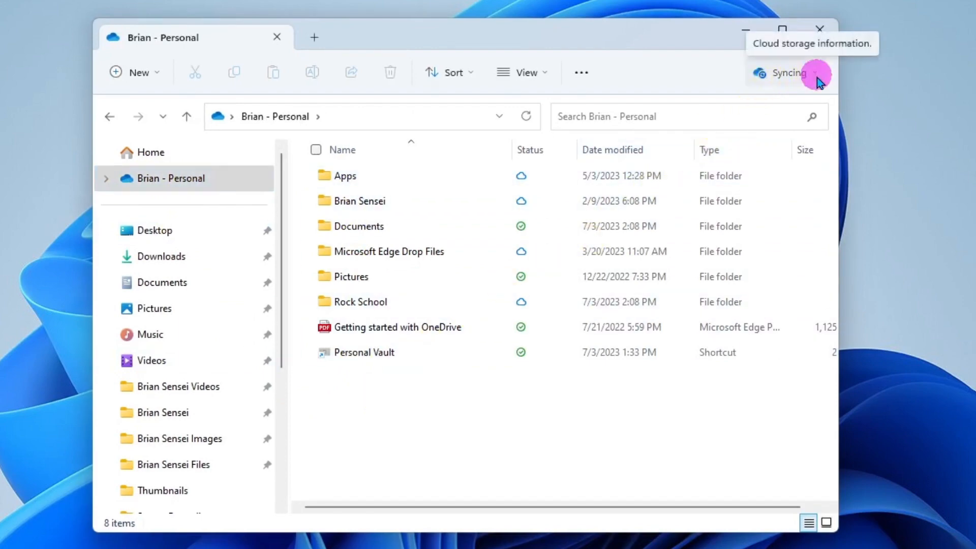
click(787, 73)
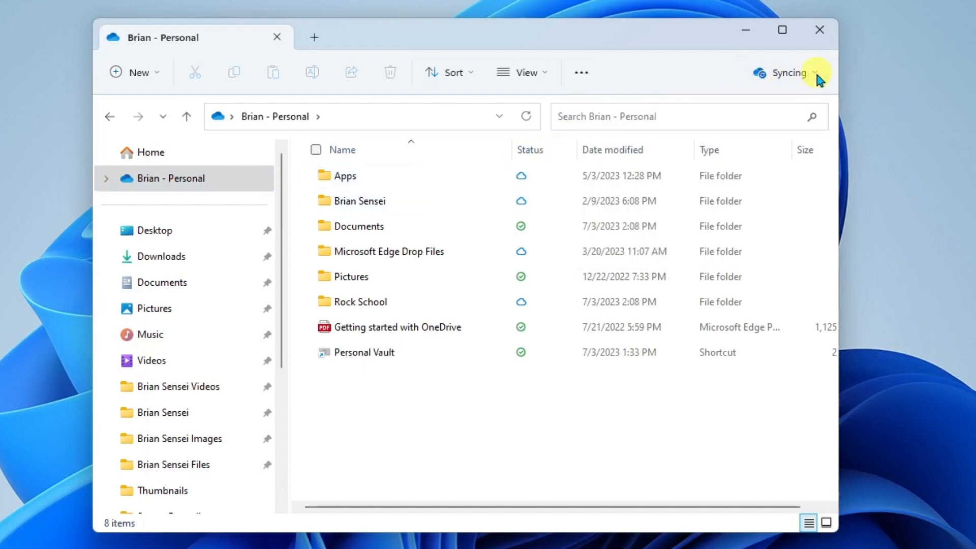
mouse_move(689, 83)
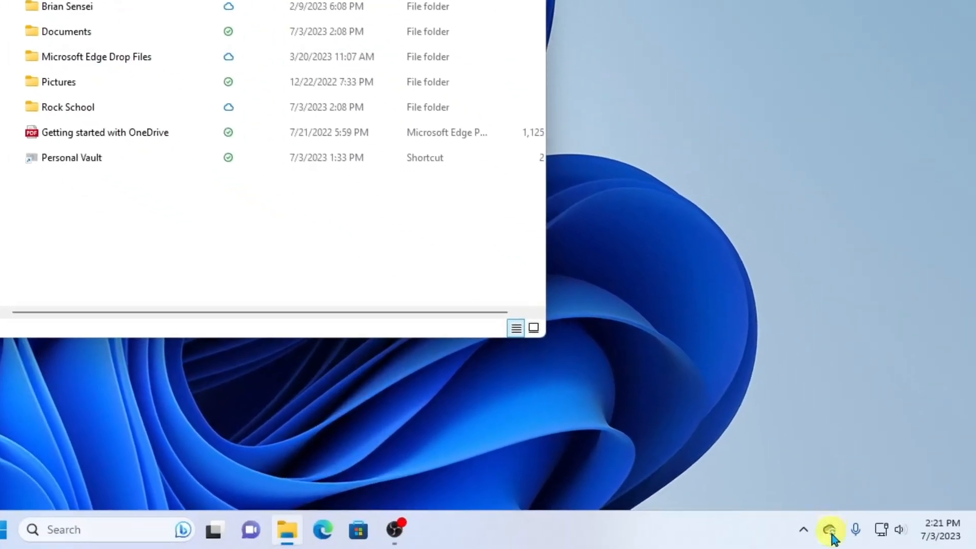
View the OneDrive files online from the activity flyout, opening My files in the browser
click(830, 528)
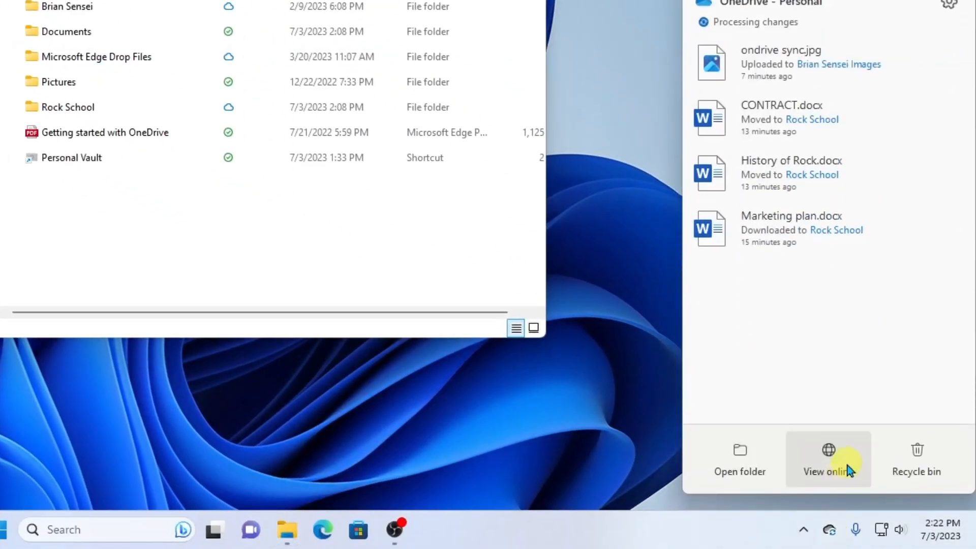
click(828, 459)
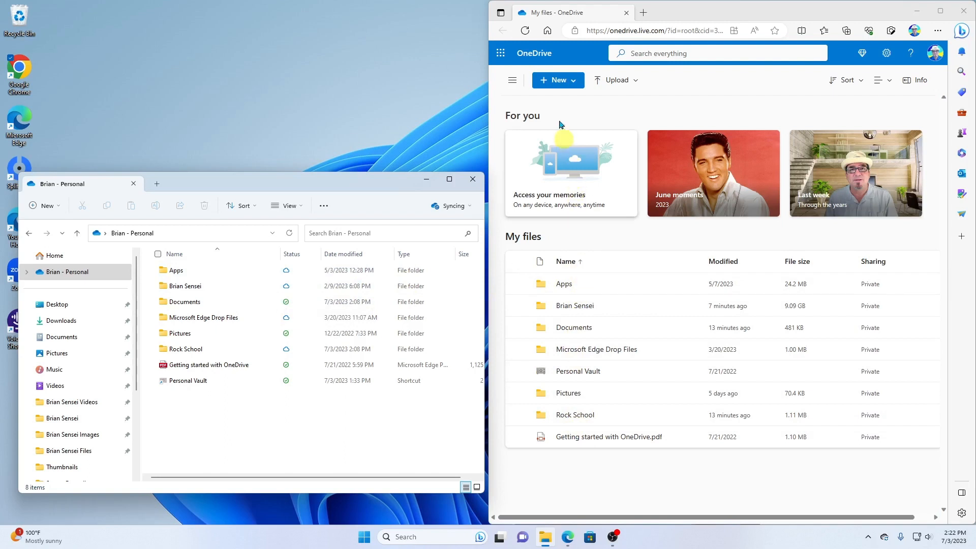
mouse_move(376, 160)
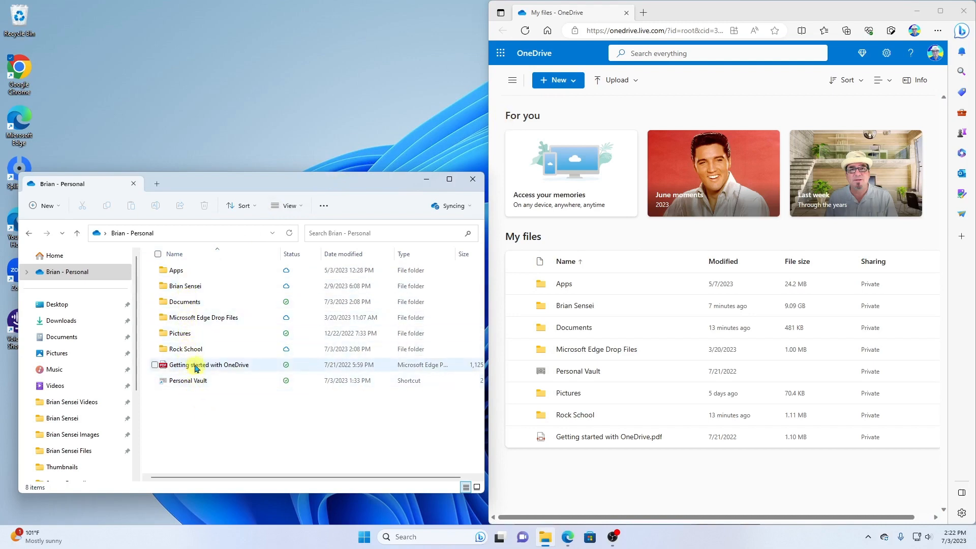
Open the synced Rock School folder on the PC beside OneDrive web
double_click(185, 349)
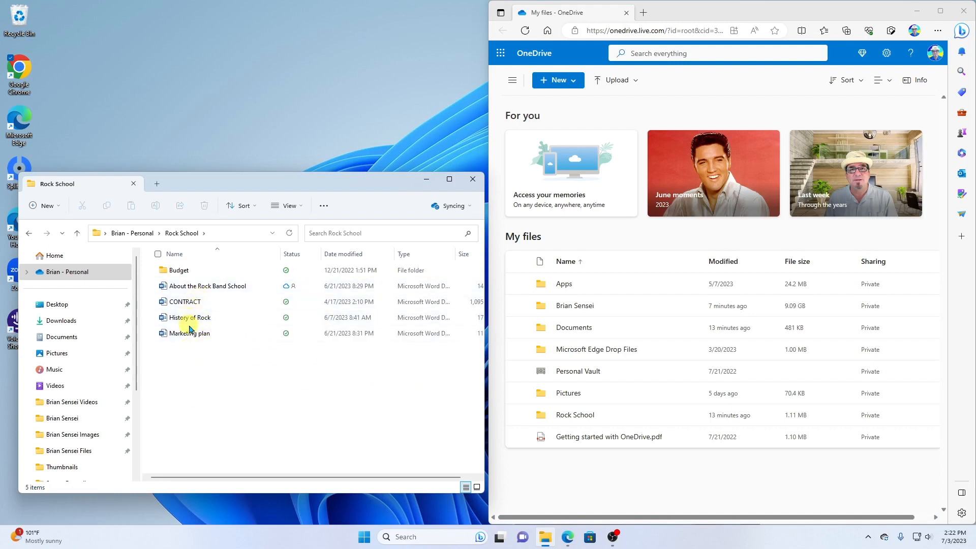
mouse_move(188, 303)
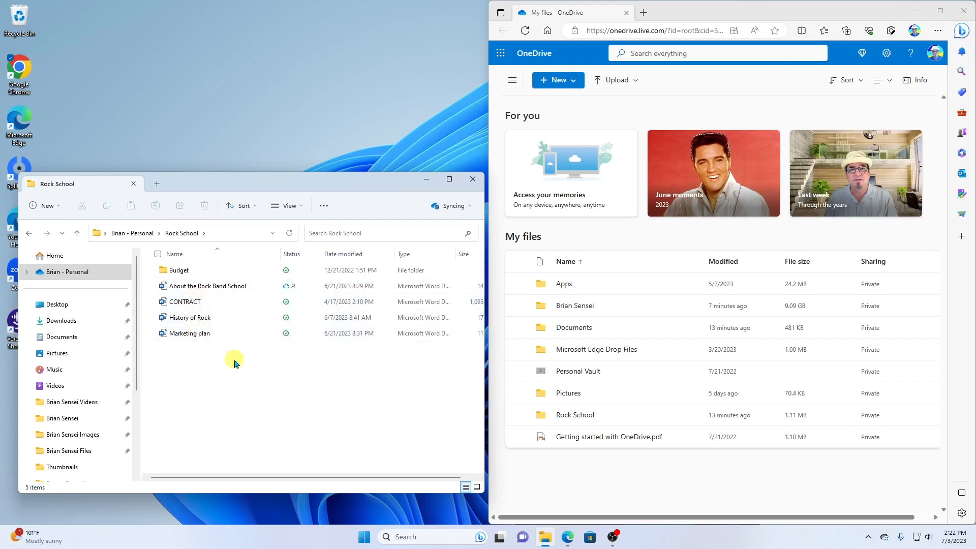
mouse_move(386, 368)
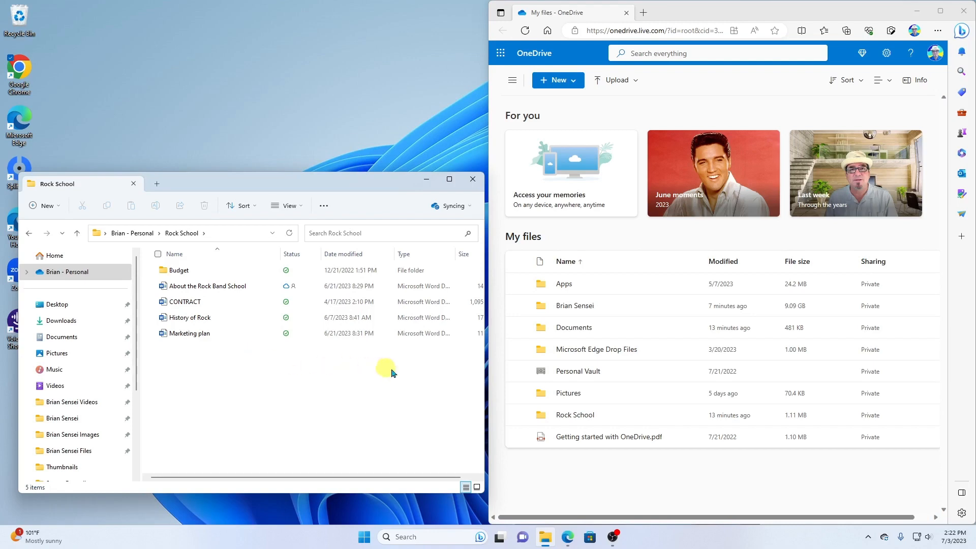
mouse_move(632, 272)
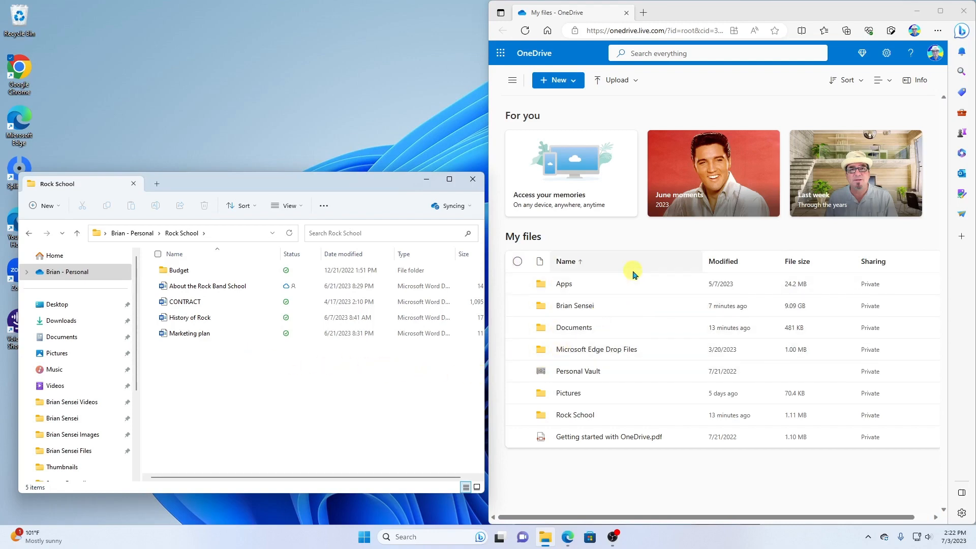
mouse_move(639, 245)
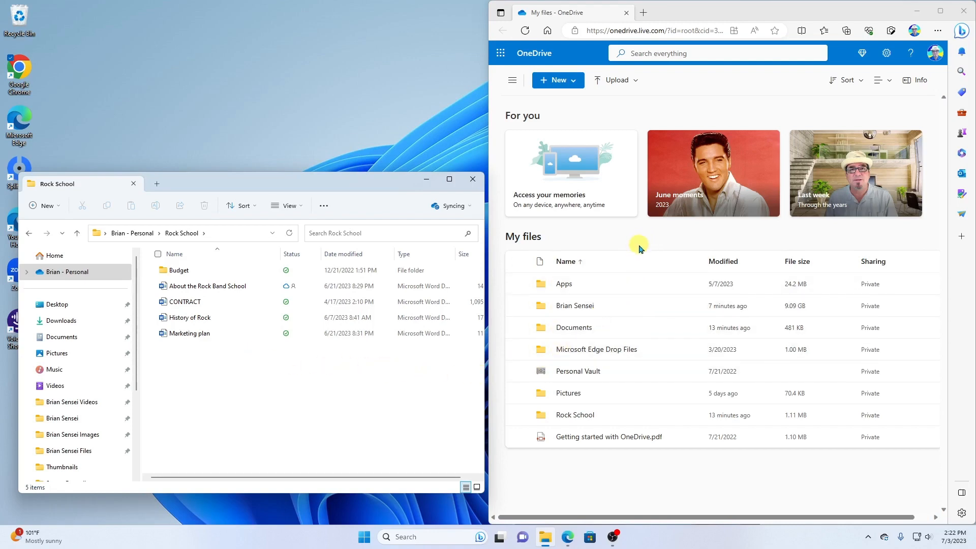
mouse_move(578, 419)
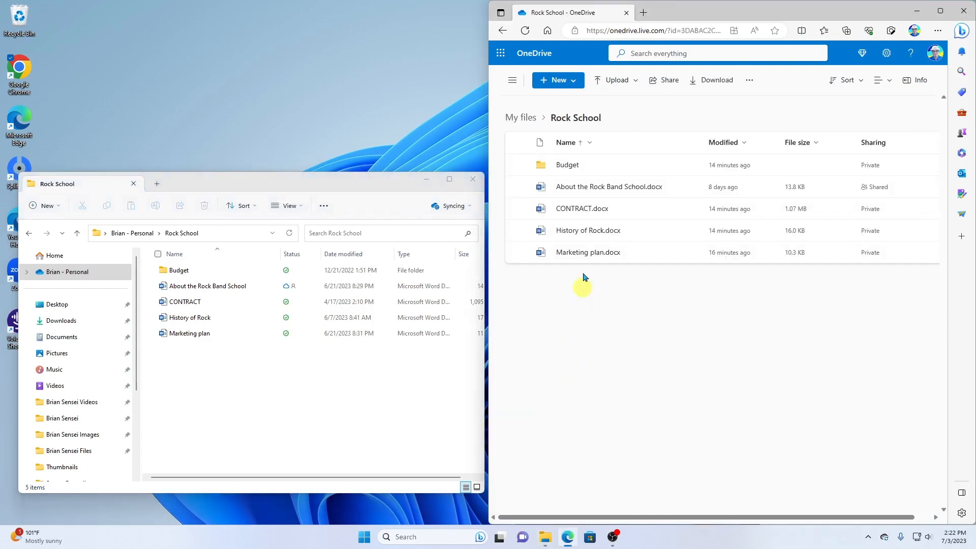
mouse_move(581, 252)
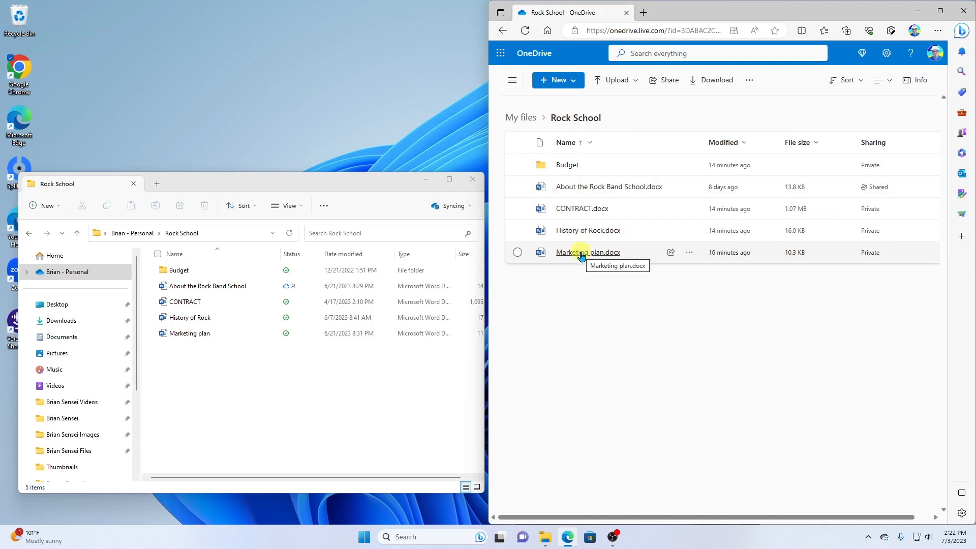
mouse_move(612, 282)
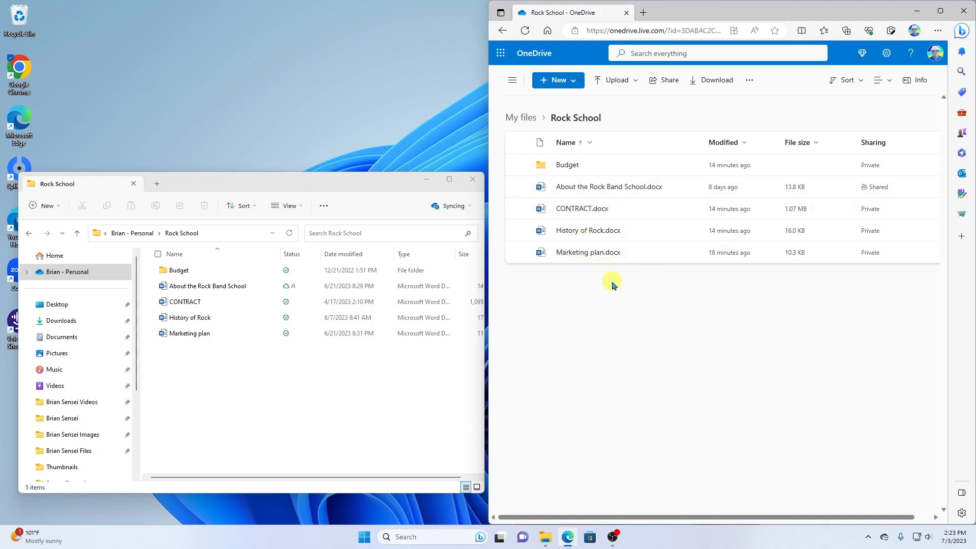
mouse_move(628, 292)
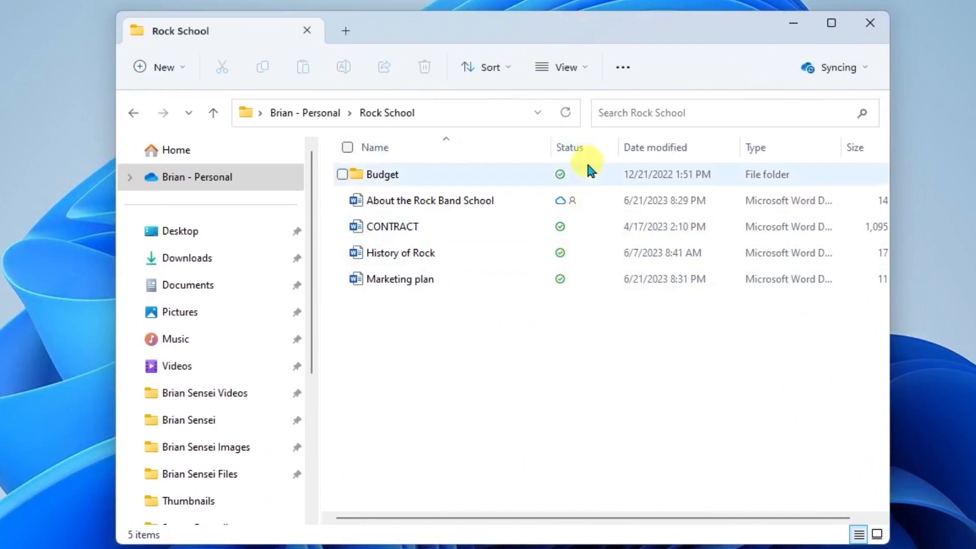
mouse_move(586, 178)
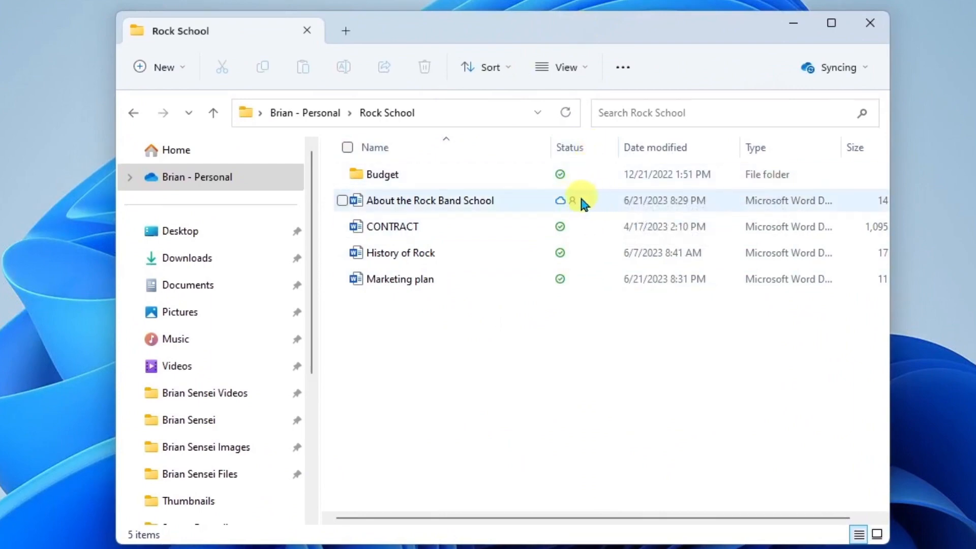
mouse_move(605, 205)
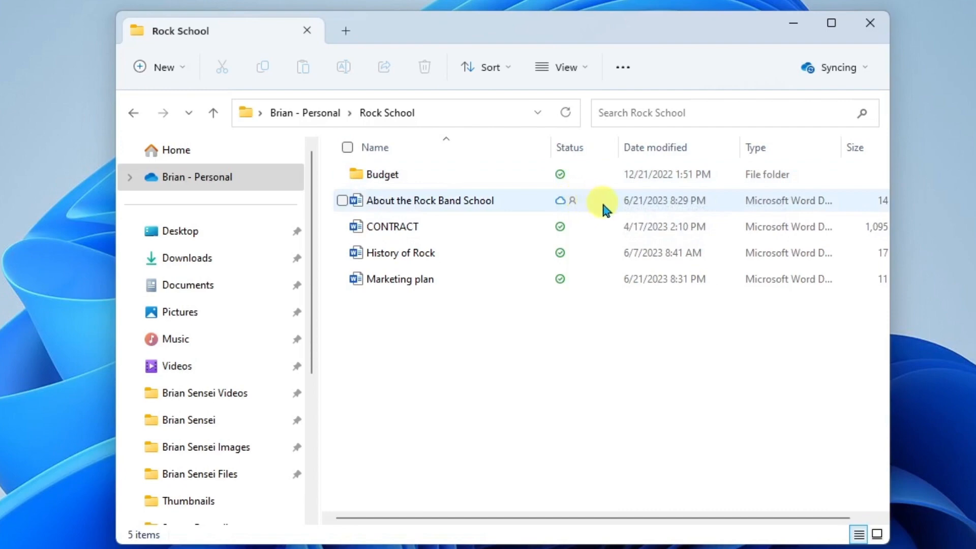
mouse_move(600, 208)
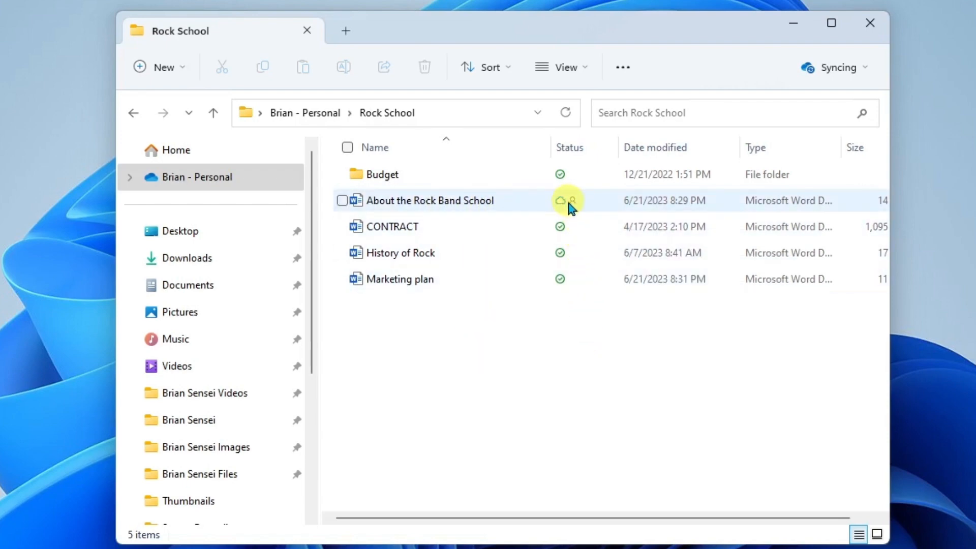
mouse_move(435, 203)
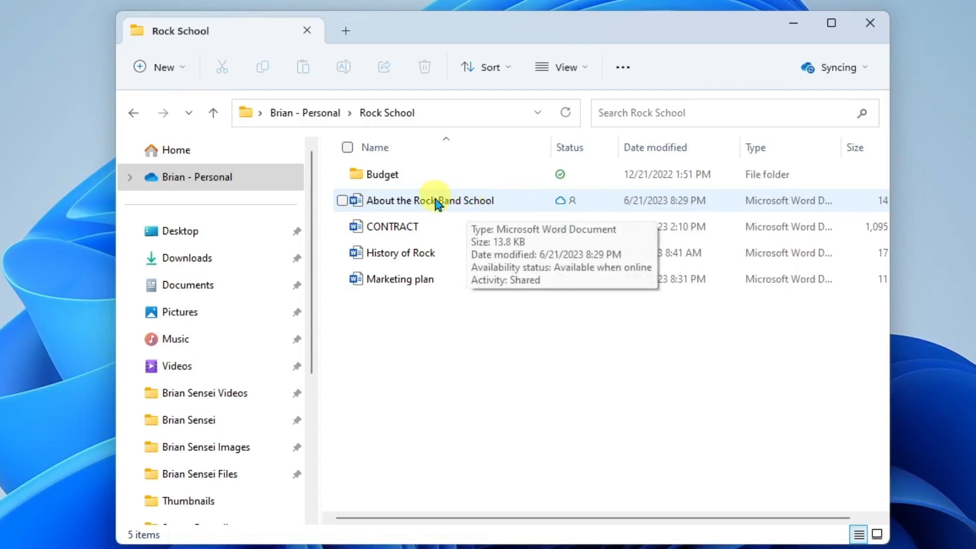
mouse_move(405, 377)
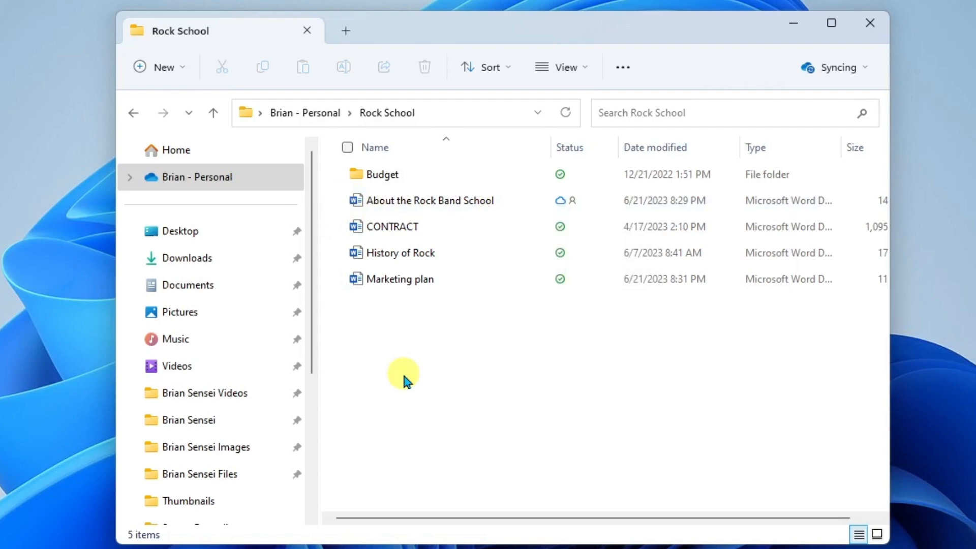
mouse_move(578, 237)
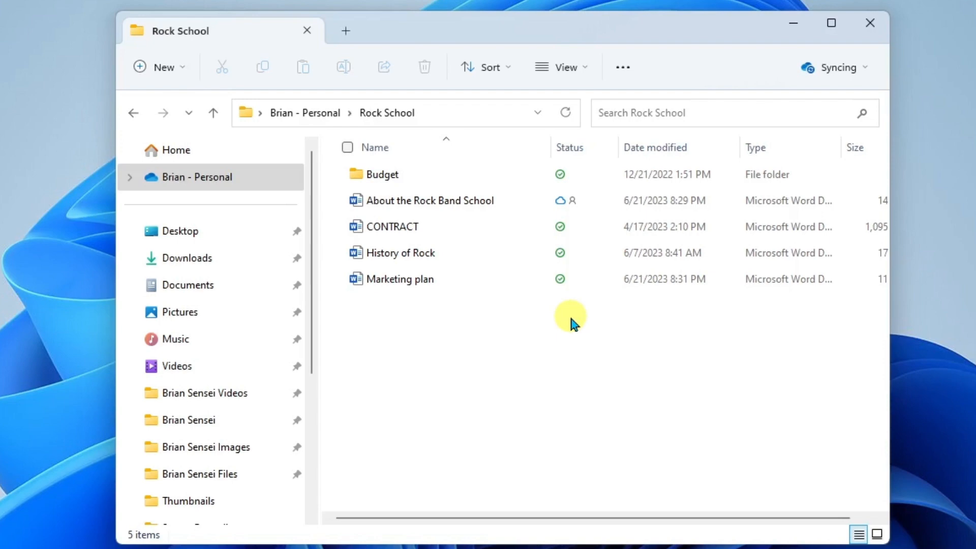
mouse_move(389, 205)
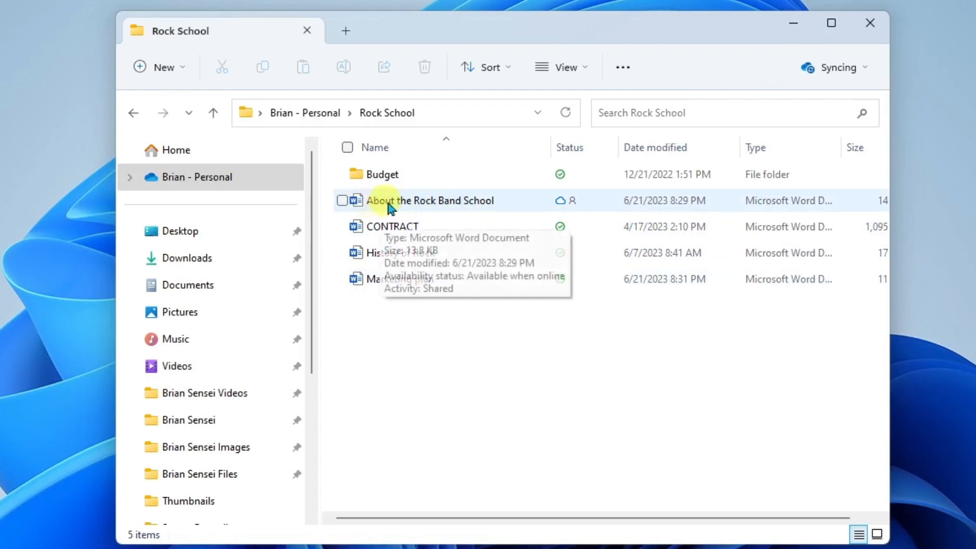
Select the online-only About the Rock Band School file in the Rock School folder
click(430, 201)
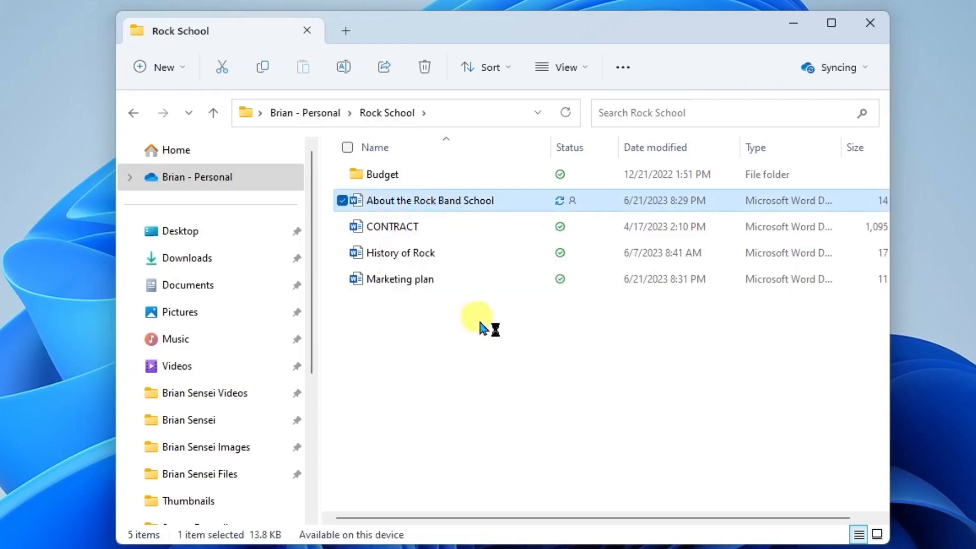
Open About the Rock Band School in Word, read through it and close it, leaving a local copy
double_click(429, 200)
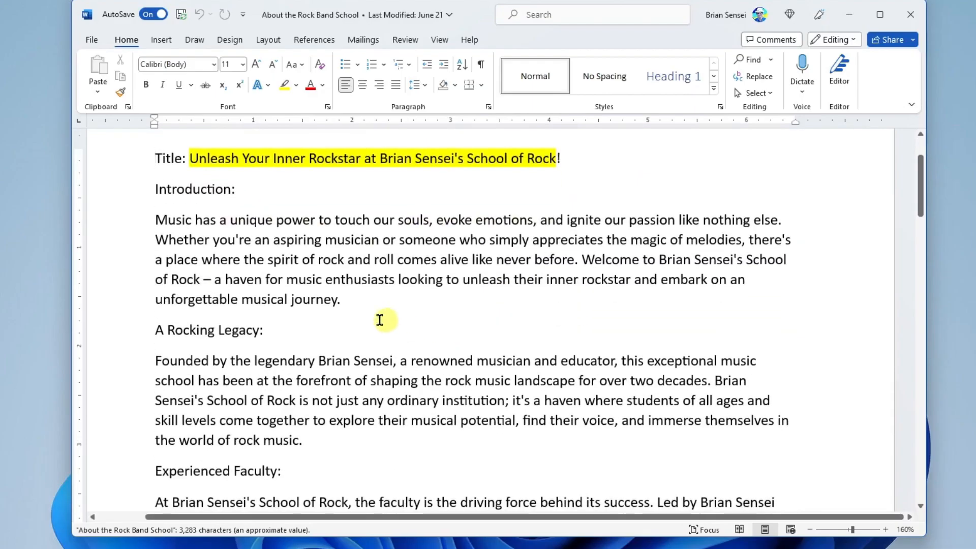
scroll(down, 3)
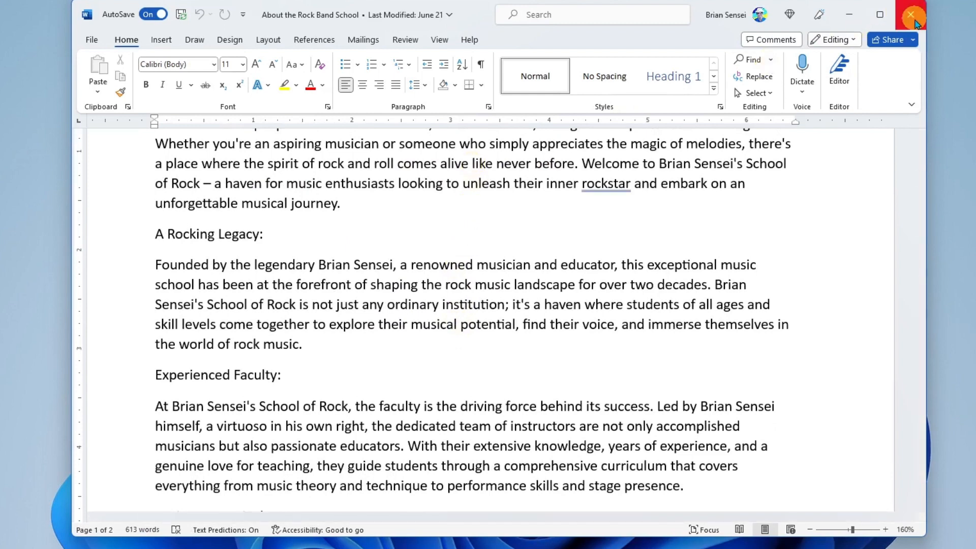
click(910, 15)
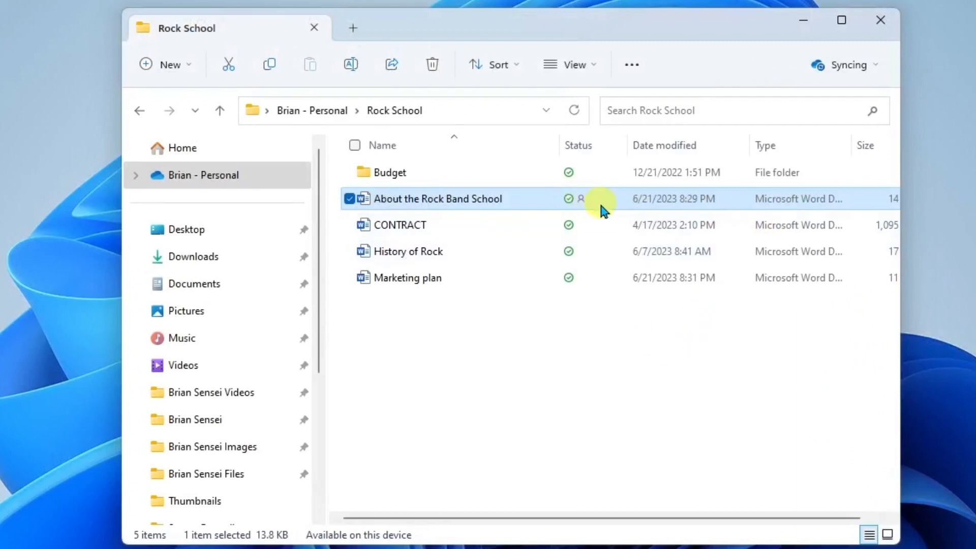
mouse_move(590, 339)
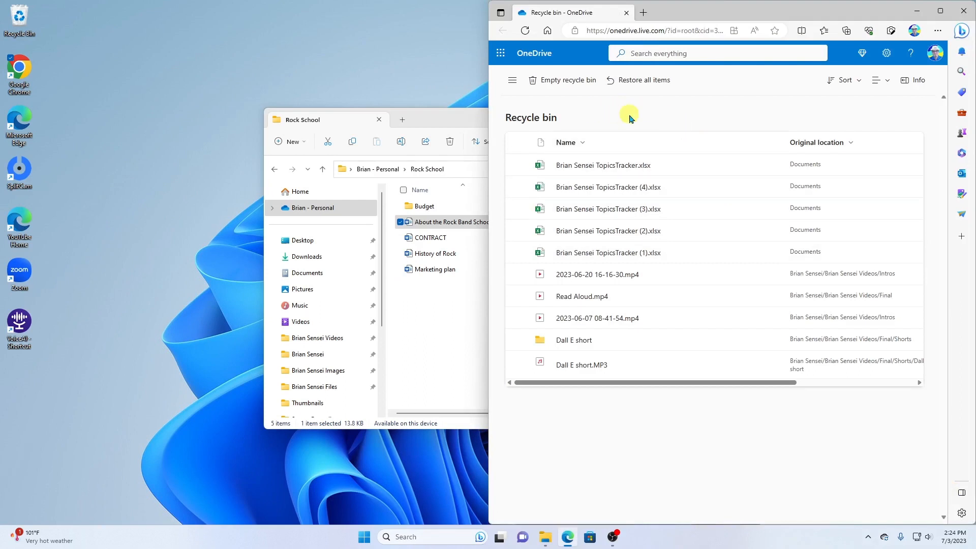
mouse_move(53, 30)
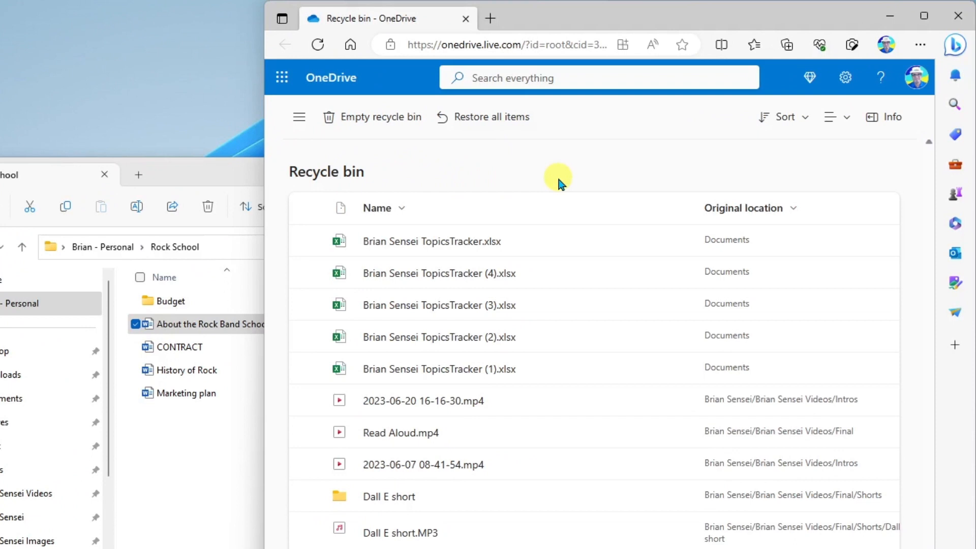
mouse_move(504, 376)
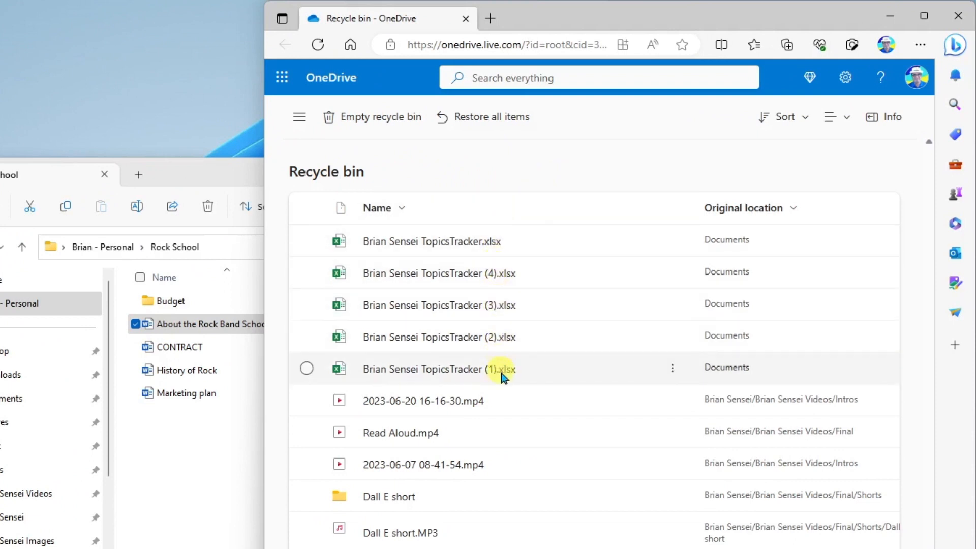
Select the deleted Brian Sensei TopicsTracker.xlsx spreadsheet in the OneDrive web Recycle bin
click(306, 240)
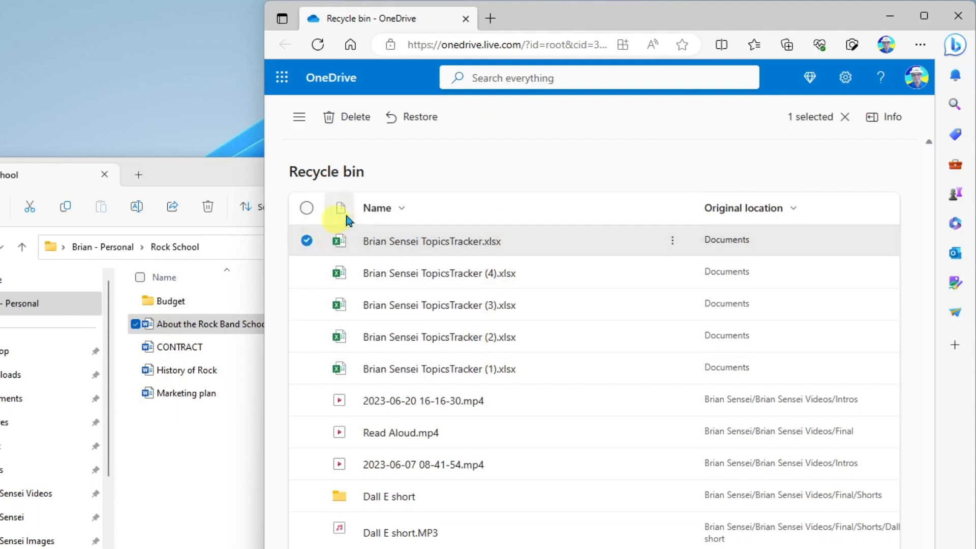
mouse_move(420, 118)
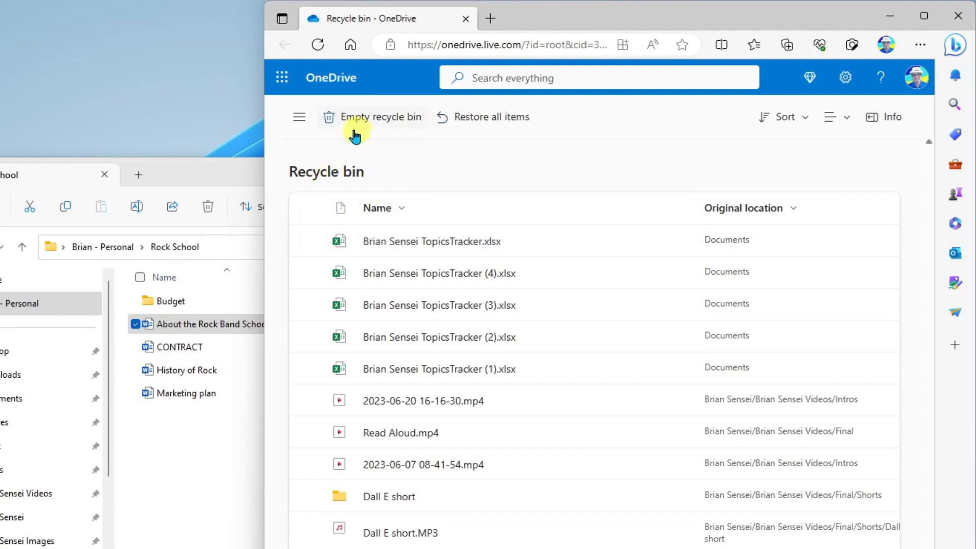
mouse_move(397, 124)
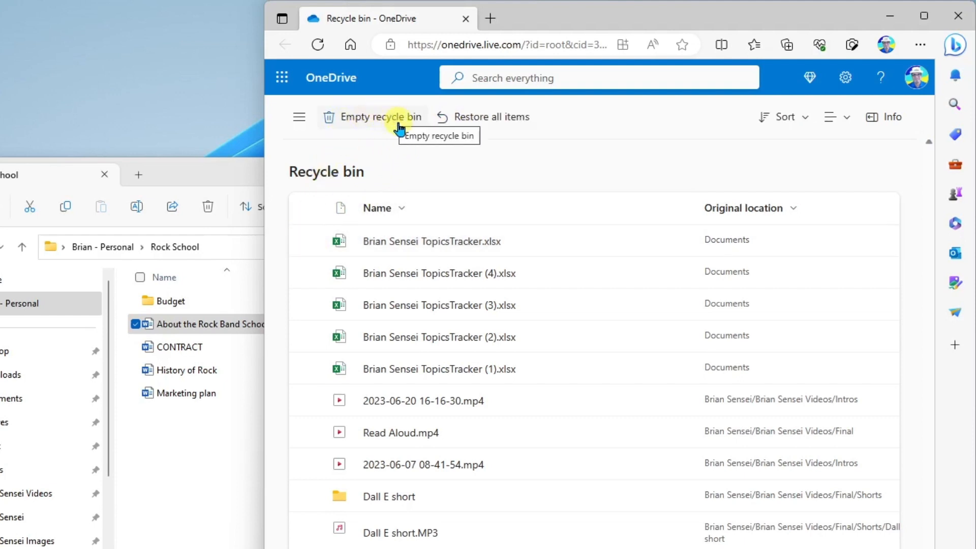
mouse_move(582, 185)
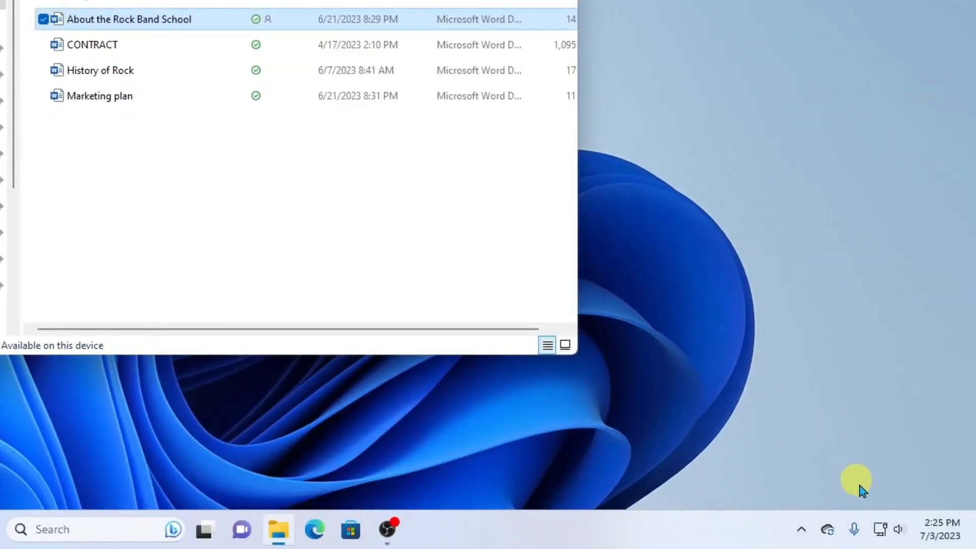
Show OneDrive's recent sync activity from the taskbar tray icon
click(827, 528)
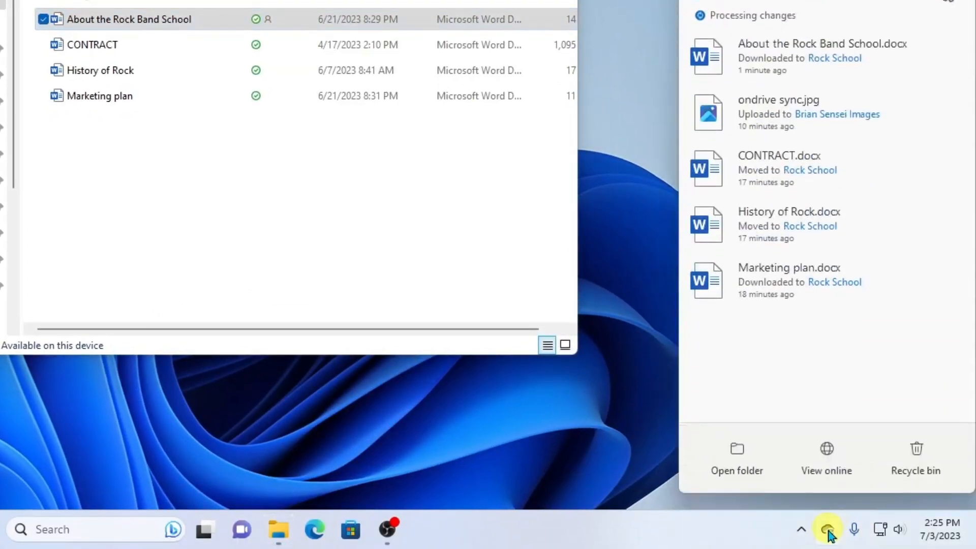
mouse_move(862, 341)
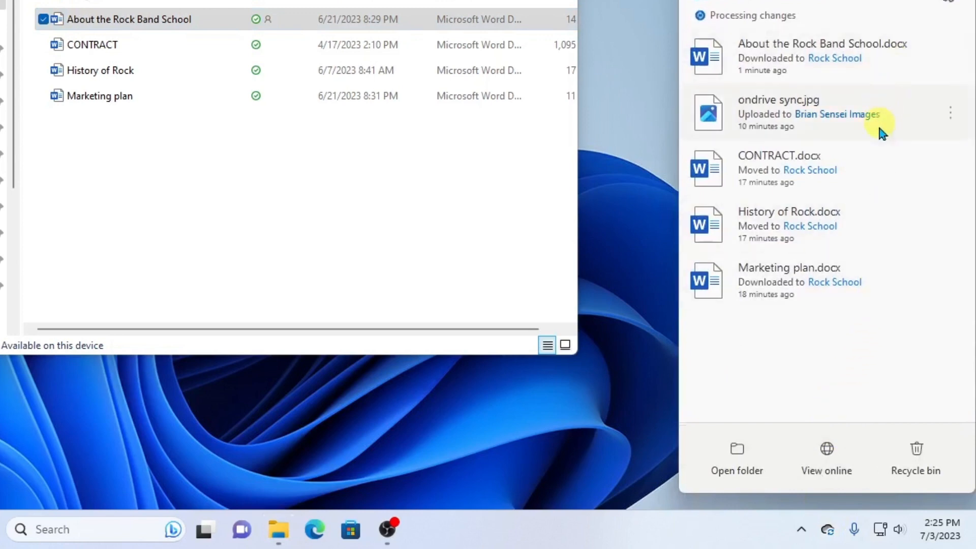
mouse_move(915, 153)
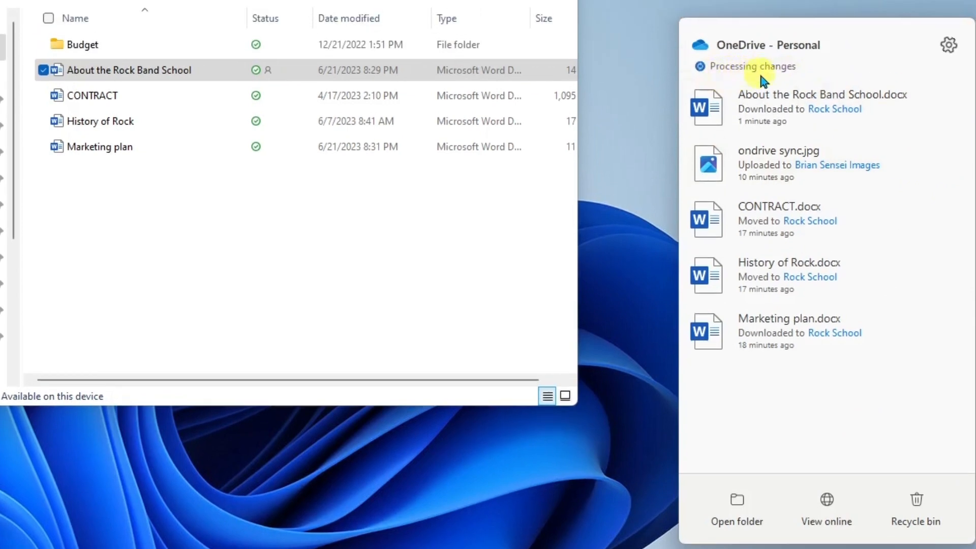
mouse_move(816, 75)
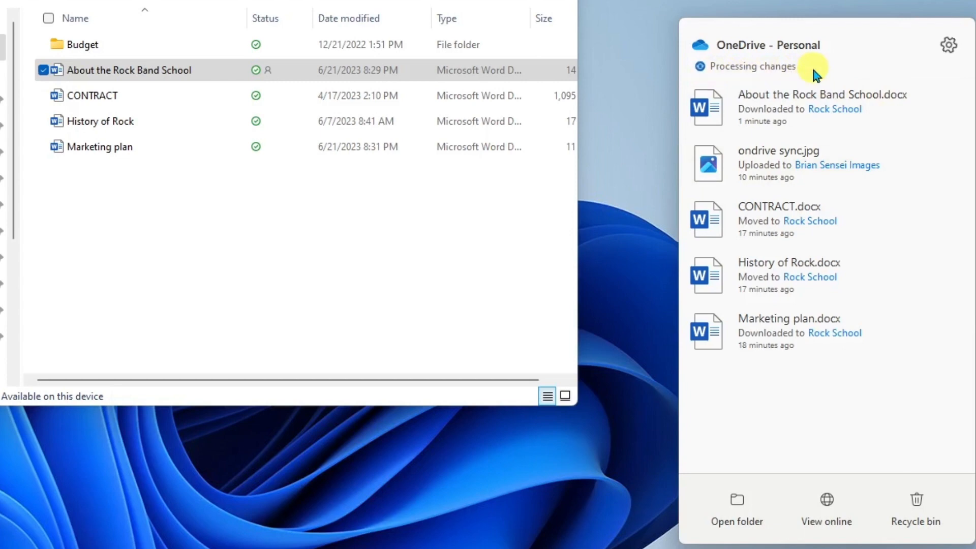
mouse_move(823, 75)
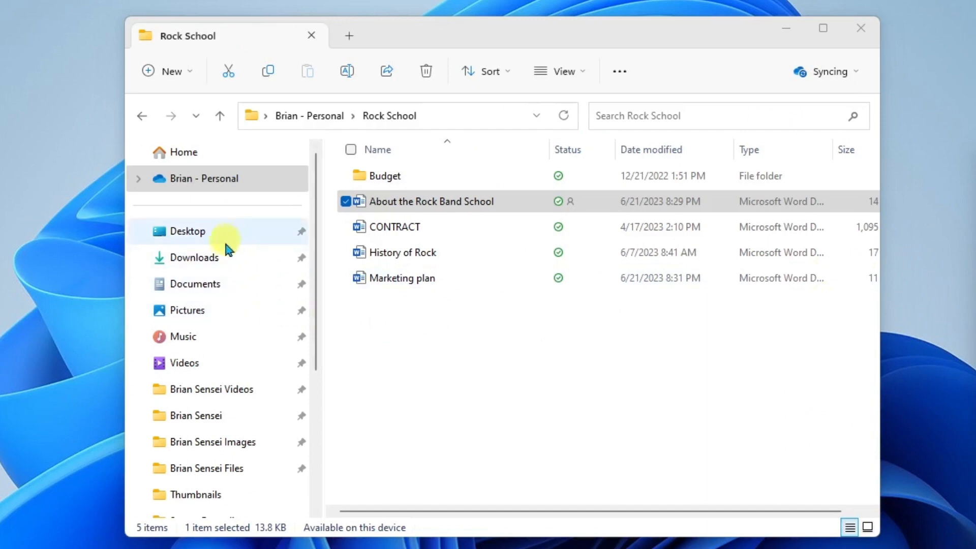
mouse_move(202, 365)
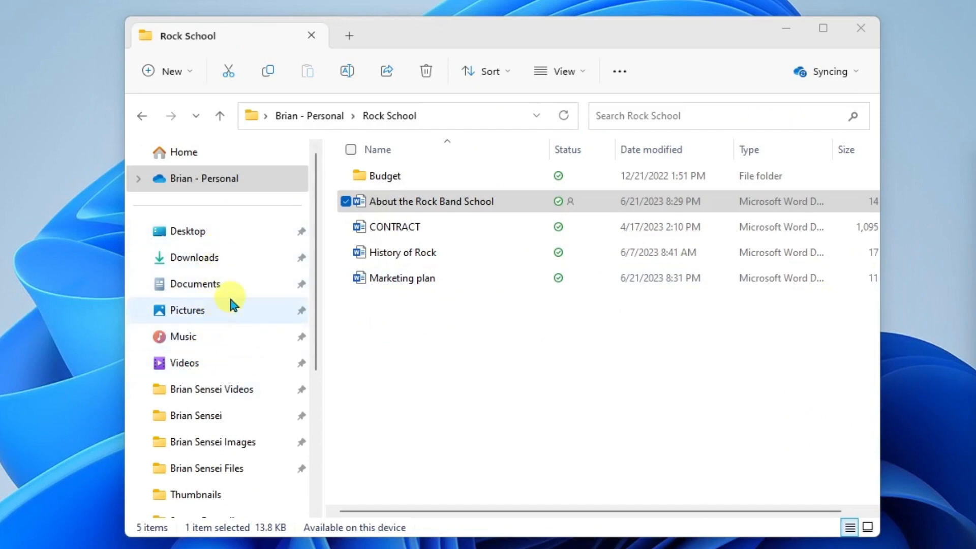
scroll(down, 3)
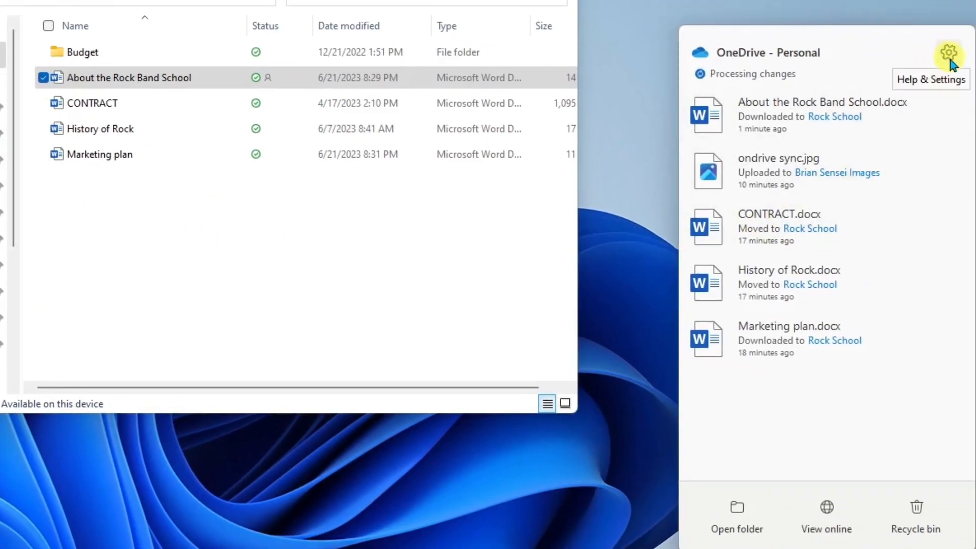
Reach Manage backup in OneDrive Settings, listing Documents, Pictures and Desktop as not backed up
click(947, 53)
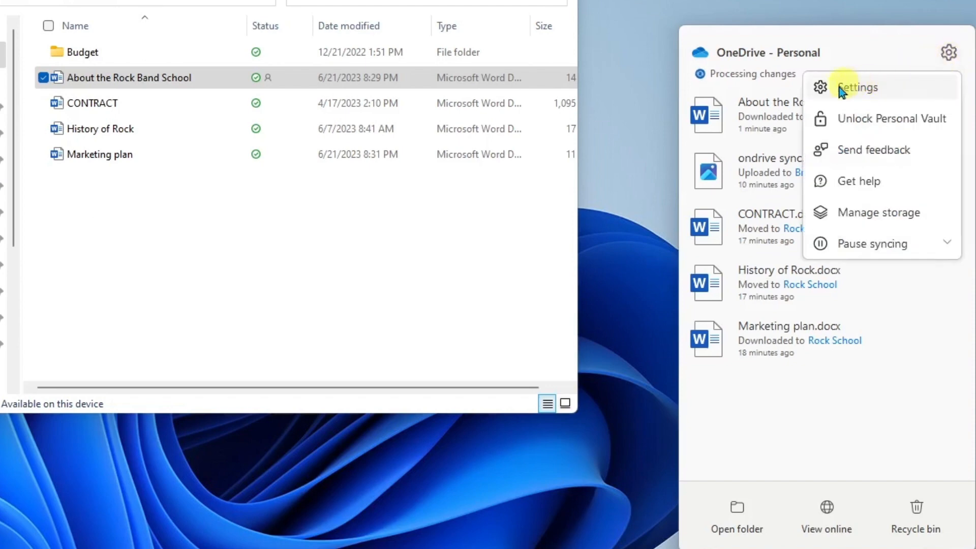
click(858, 88)
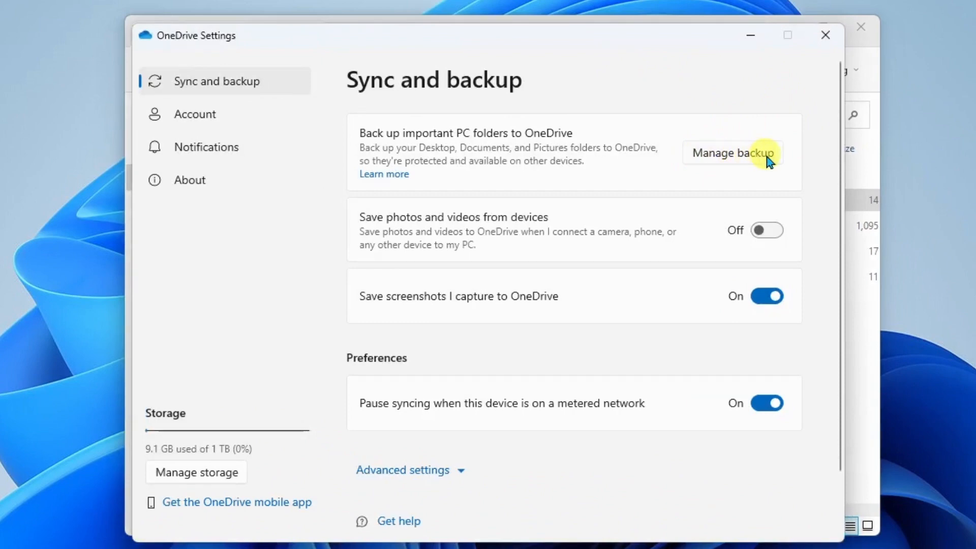
click(734, 153)
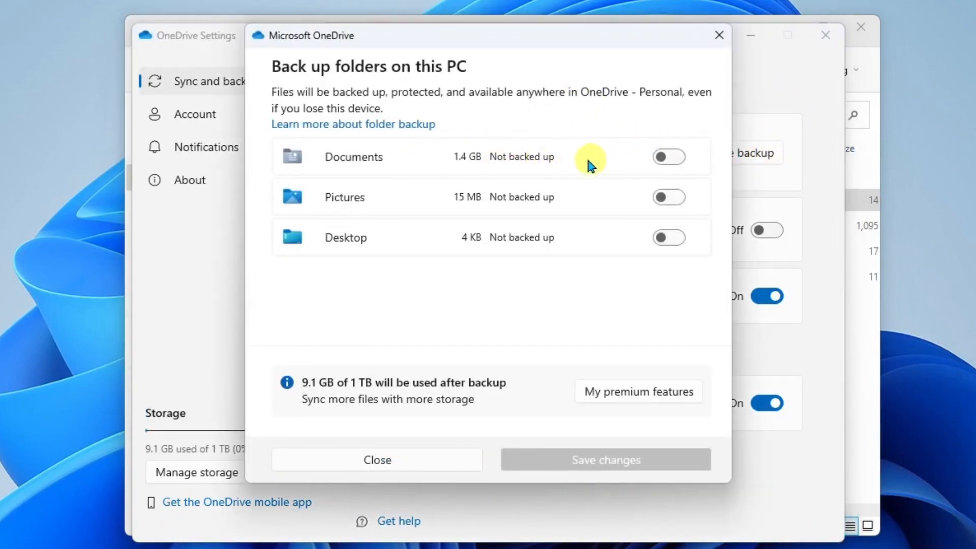
mouse_move(669, 196)
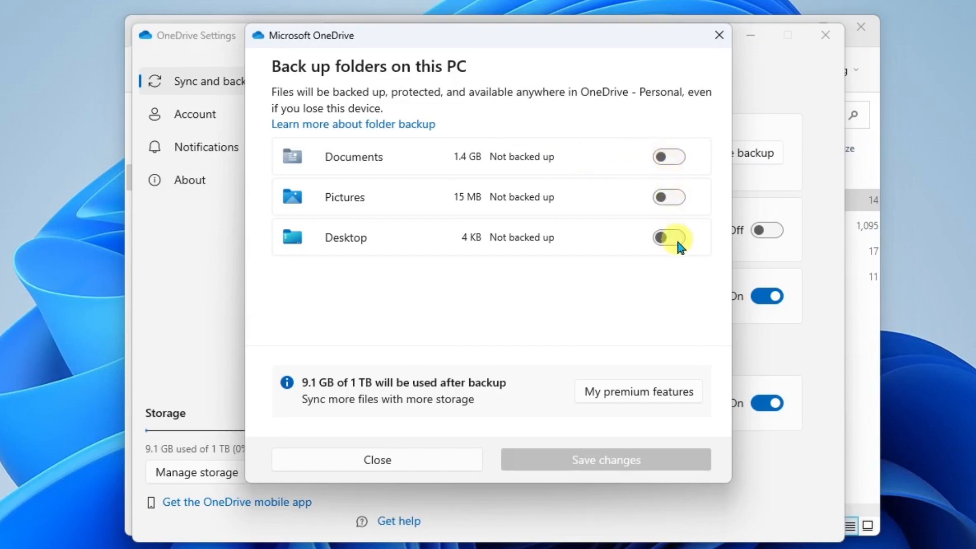
mouse_move(559, 214)
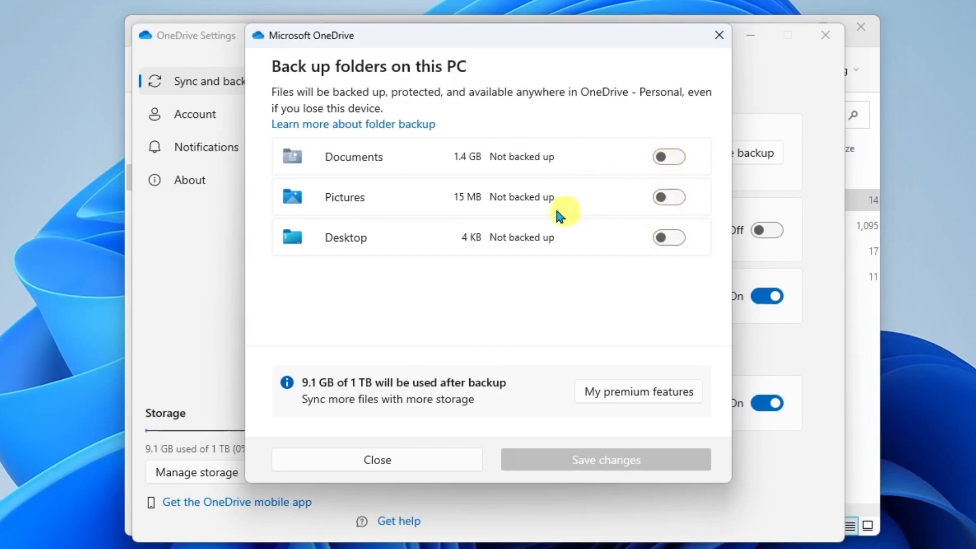
mouse_move(403, 162)
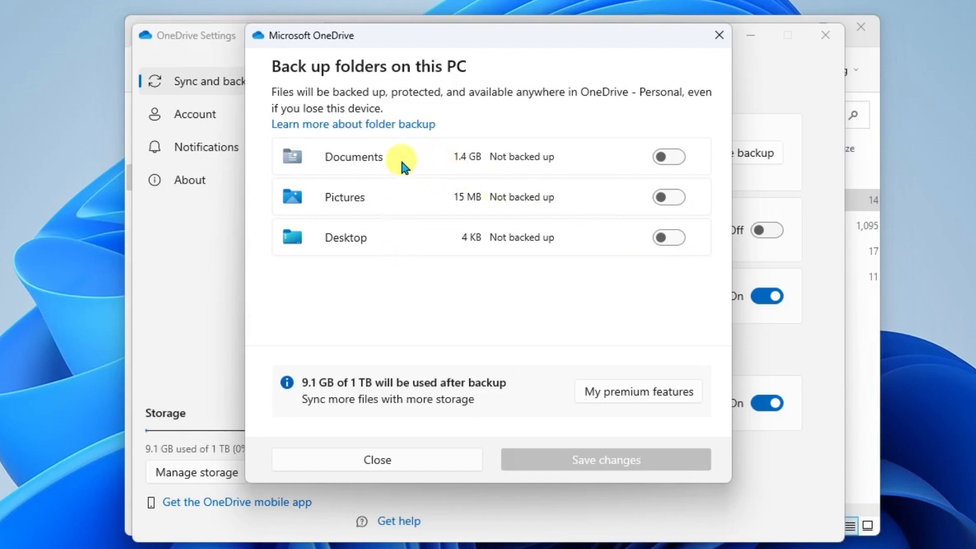
mouse_move(645, 192)
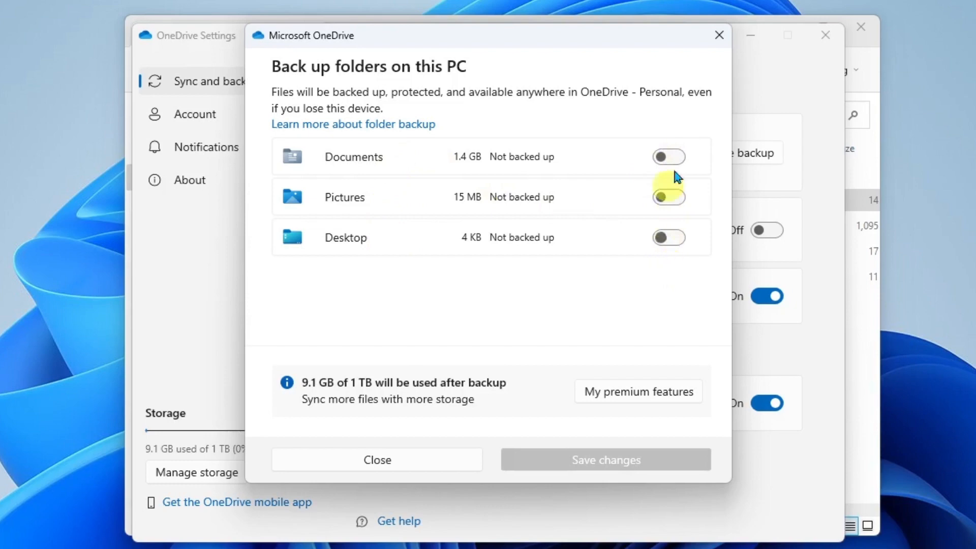
Create a new folder named OneDrive Video at the top of the personal OneDrive
click(377, 460)
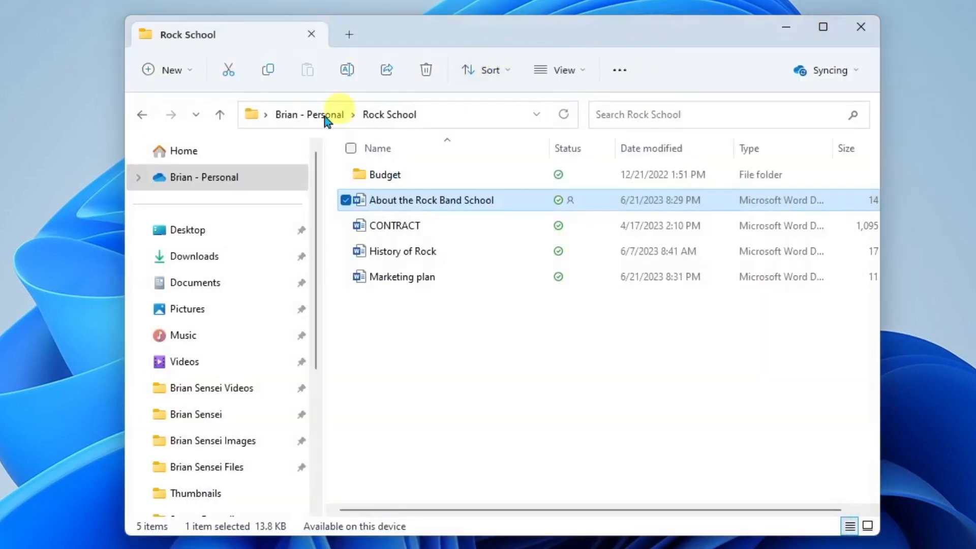
mouse_move(244, 325)
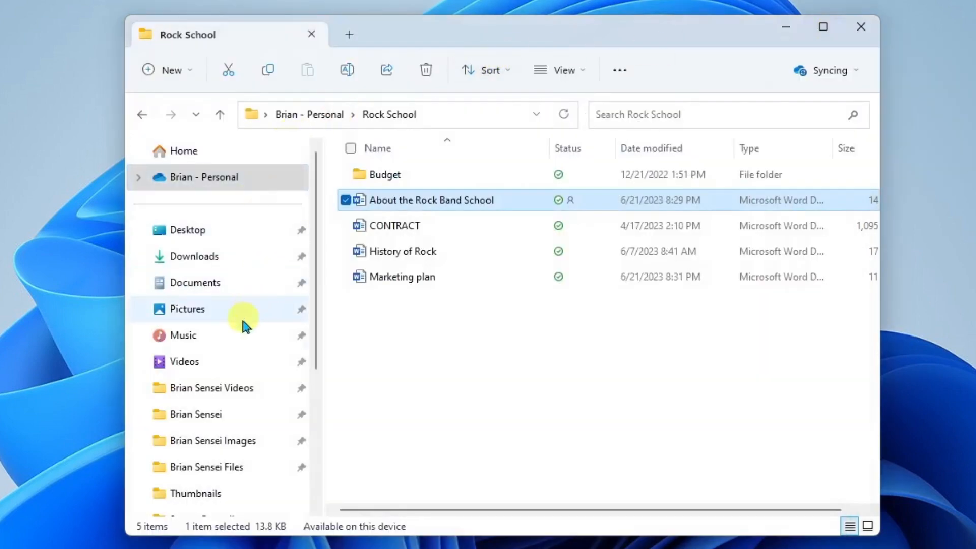
mouse_move(229, 344)
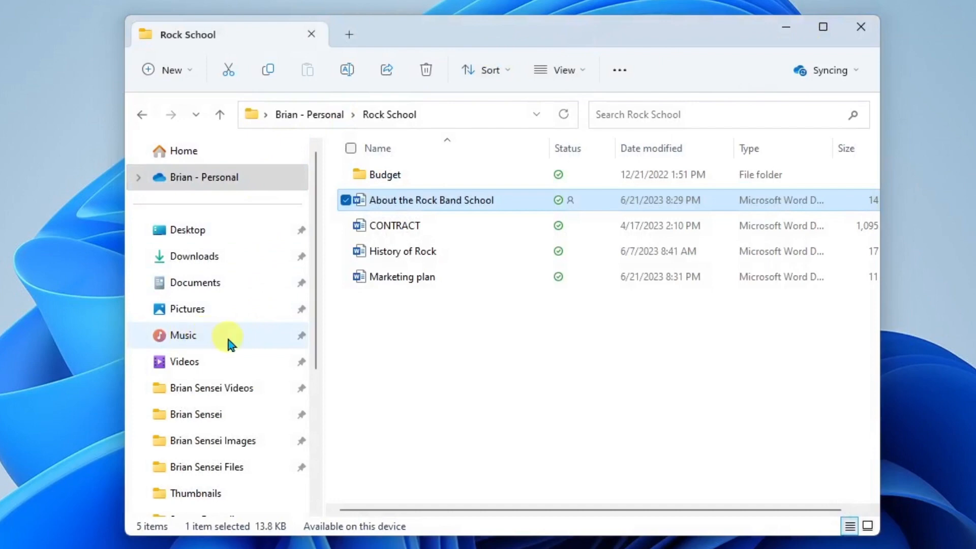
mouse_move(226, 368)
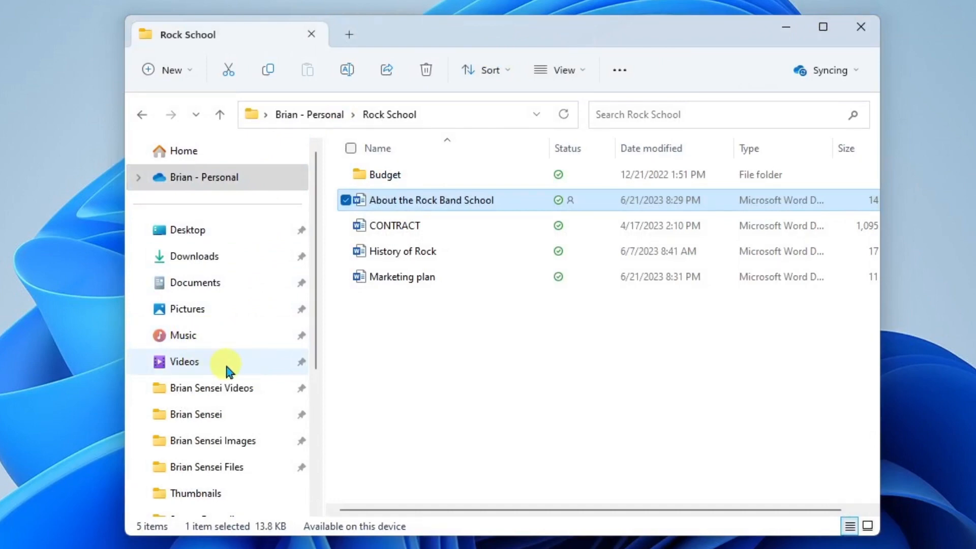
mouse_move(181, 185)
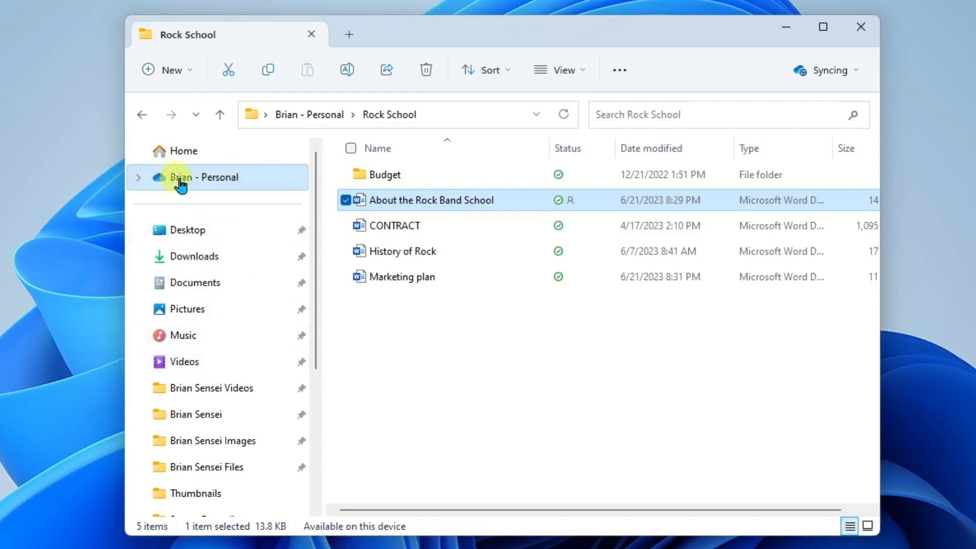
click(182, 177)
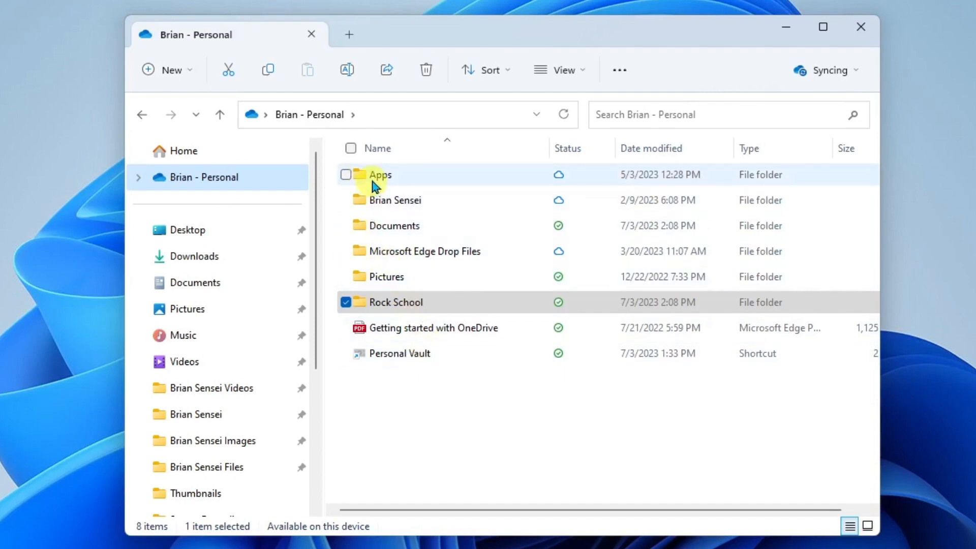
click(172, 69)
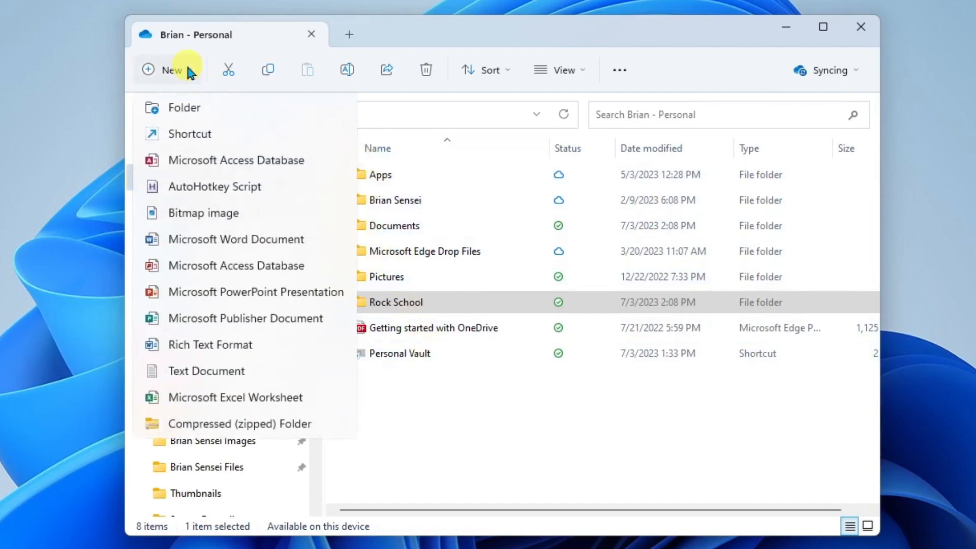
mouse_move(190, 113)
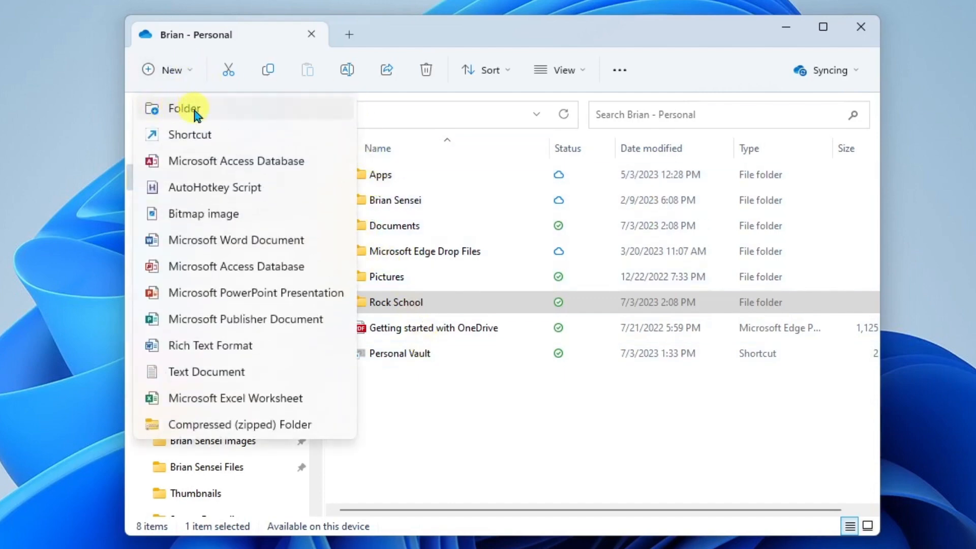
click(187, 108)
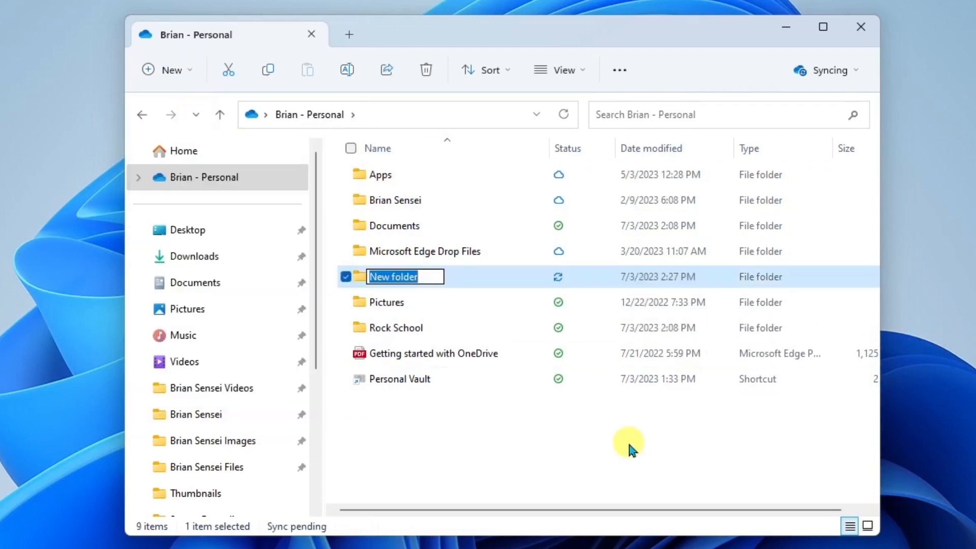
text(OneDrive Video)
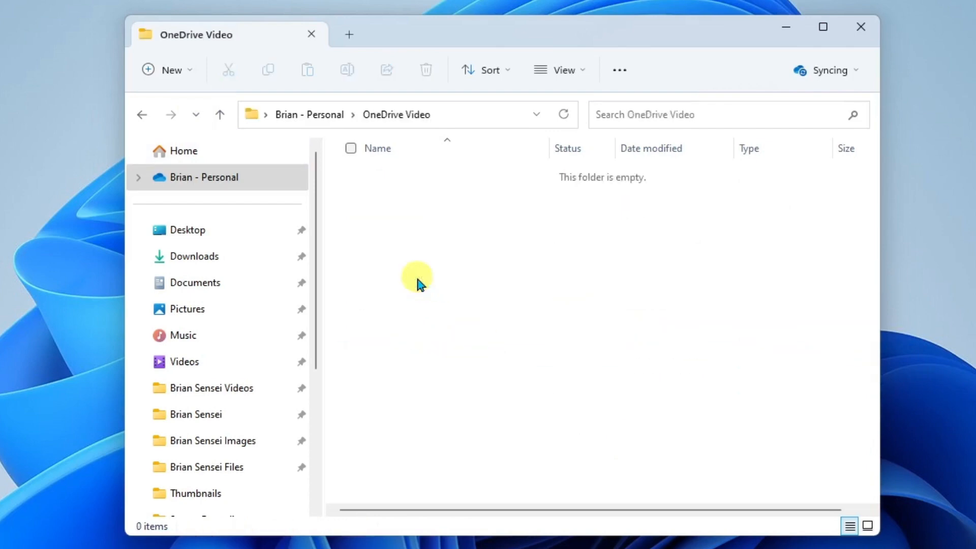
mouse_move(551, 282)
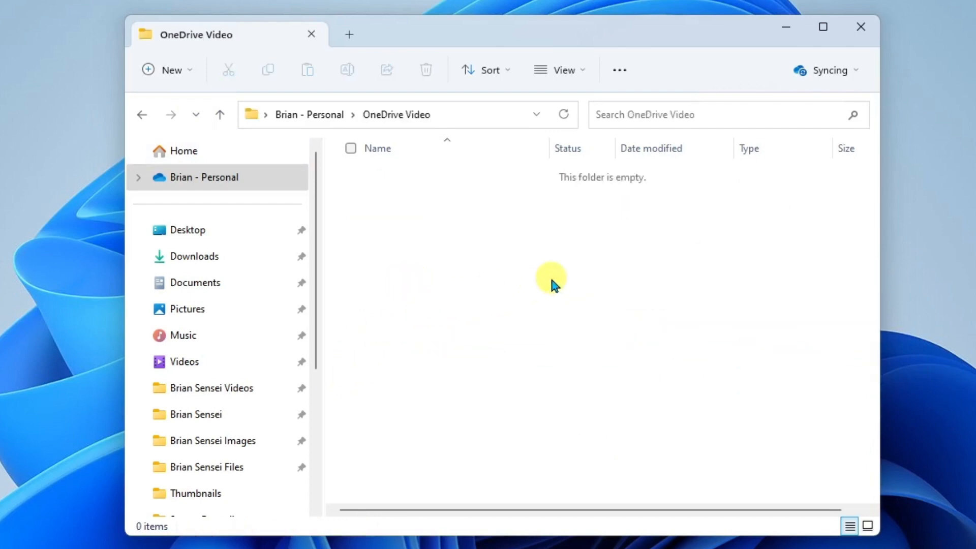
mouse_move(541, 266)
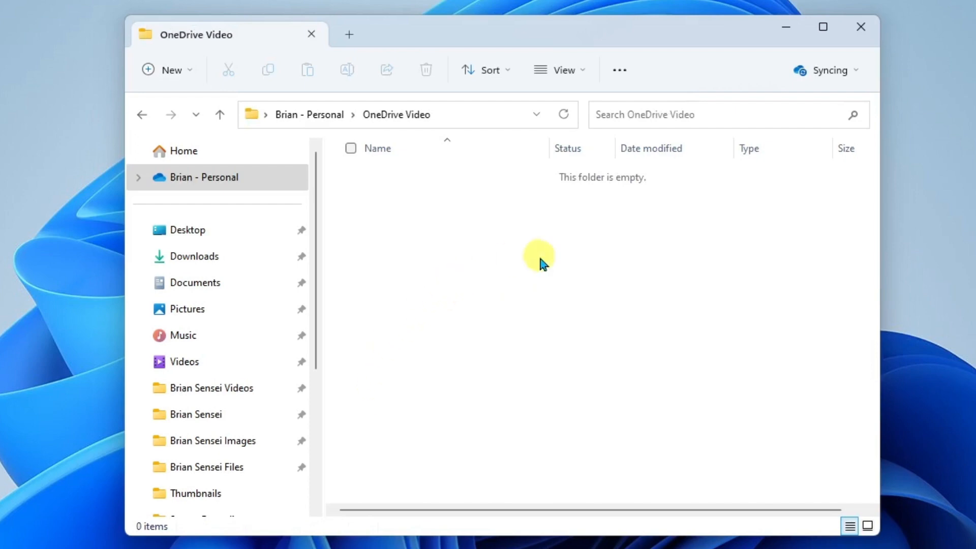
mouse_move(362, 378)
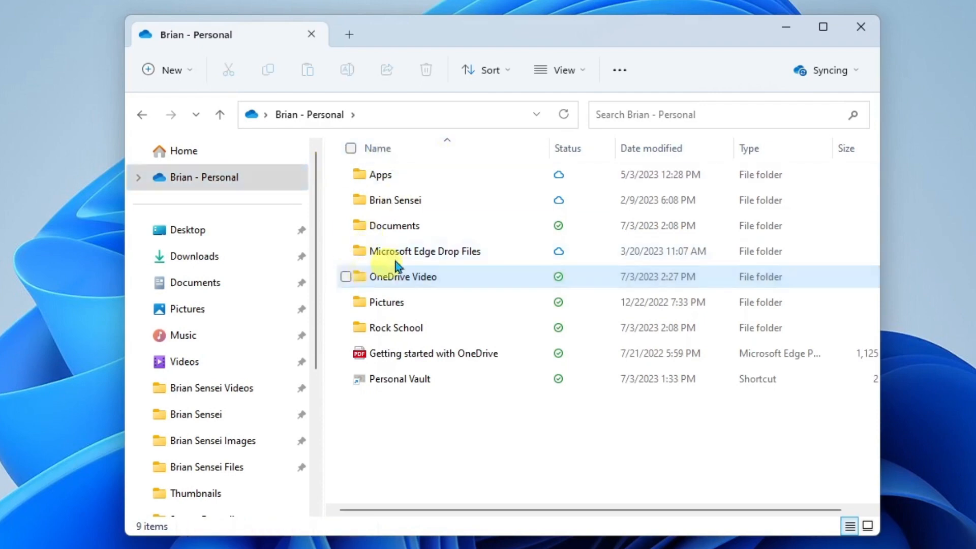
mouse_move(413, 315)
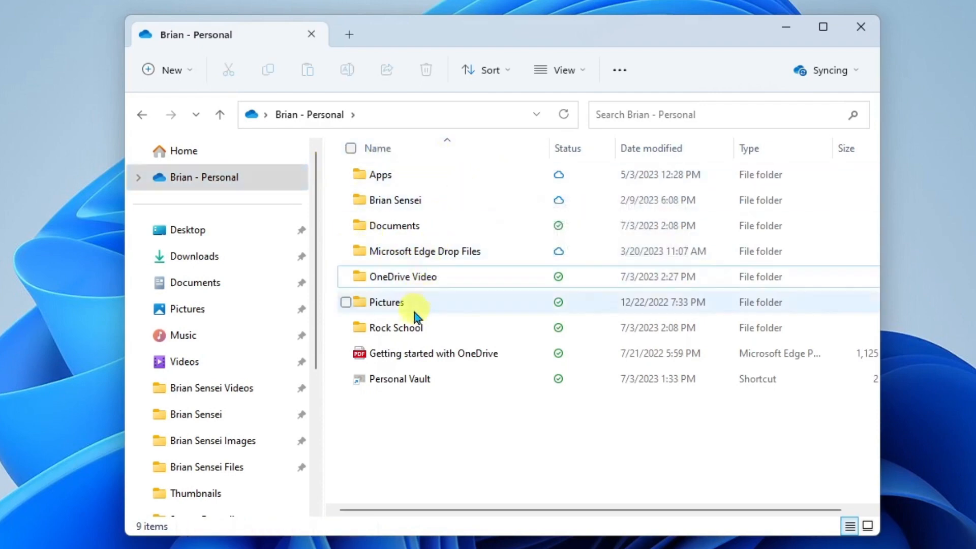
Open Rock School and bring up the Free up space actions for the whole personal OneDrive
double_click(397, 328)
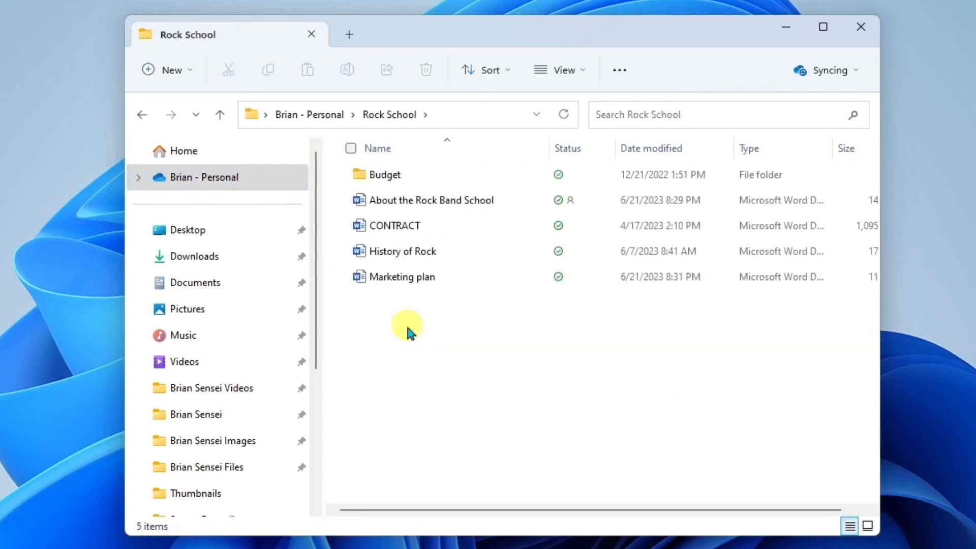
mouse_move(220, 184)
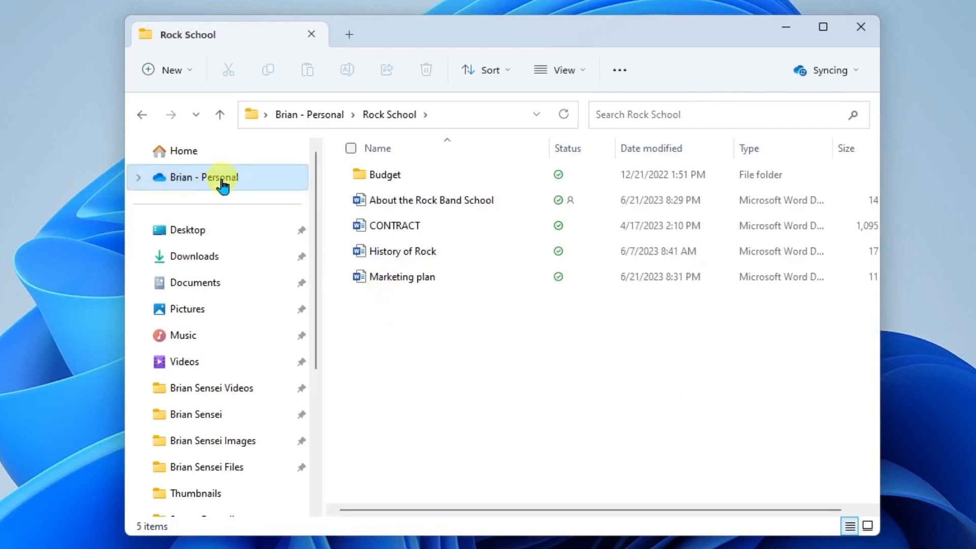
mouse_move(212, 185)
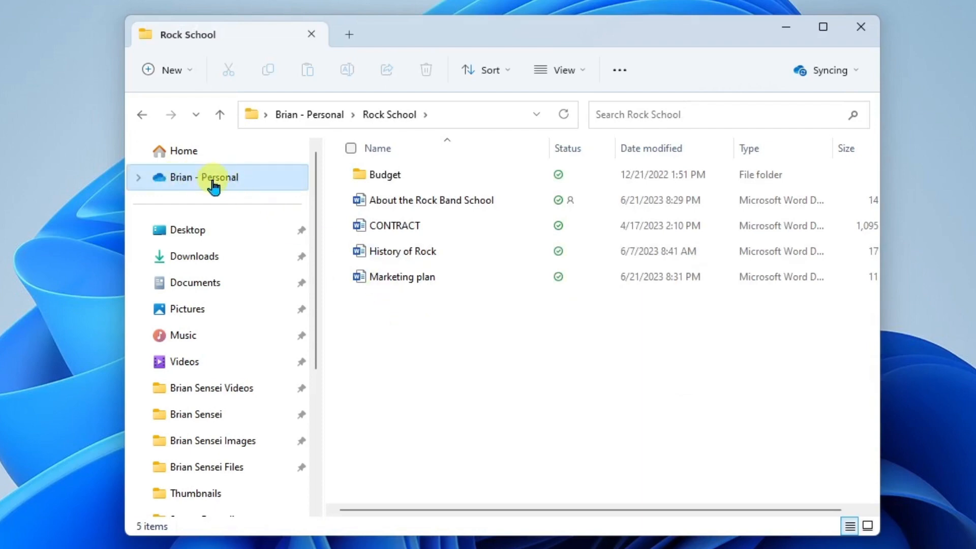
right_click(216, 177)
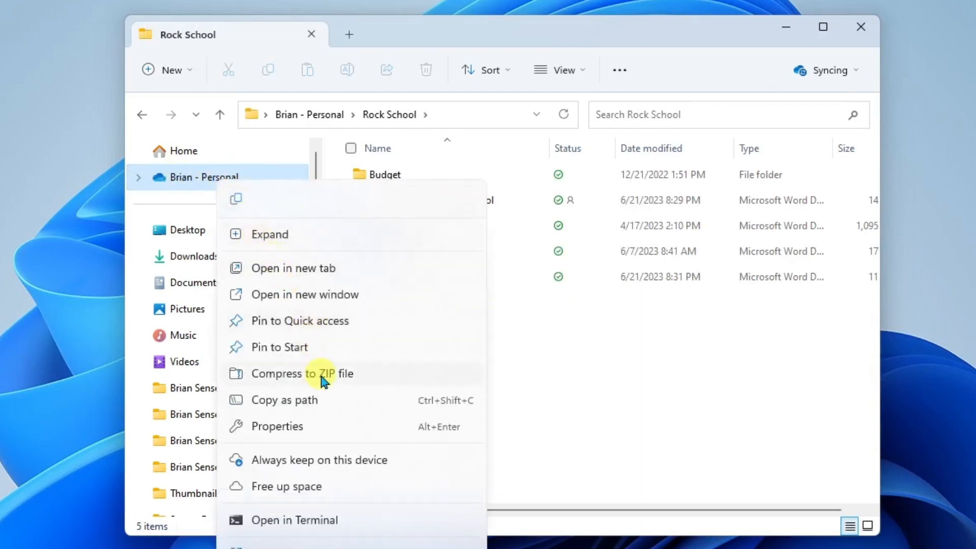
mouse_move(239, 491)
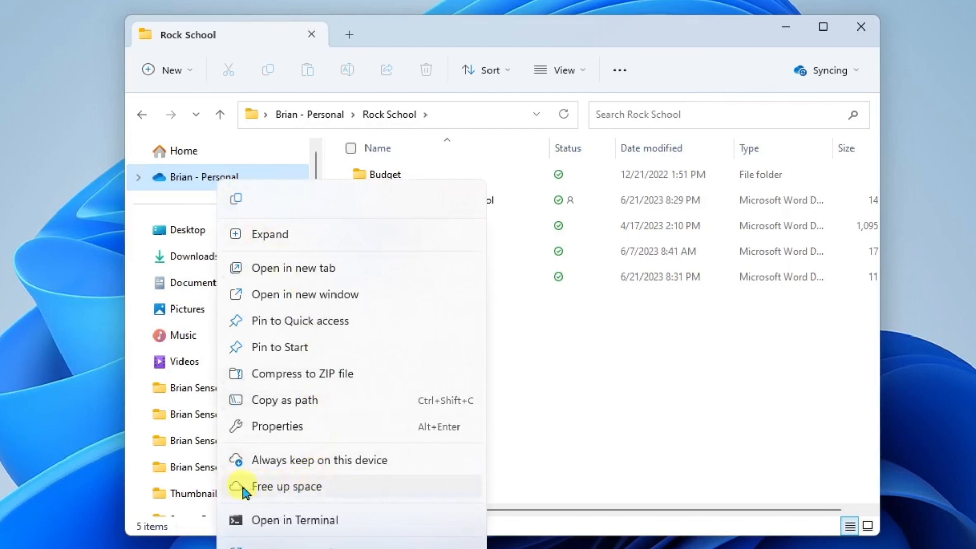
mouse_move(317, 494)
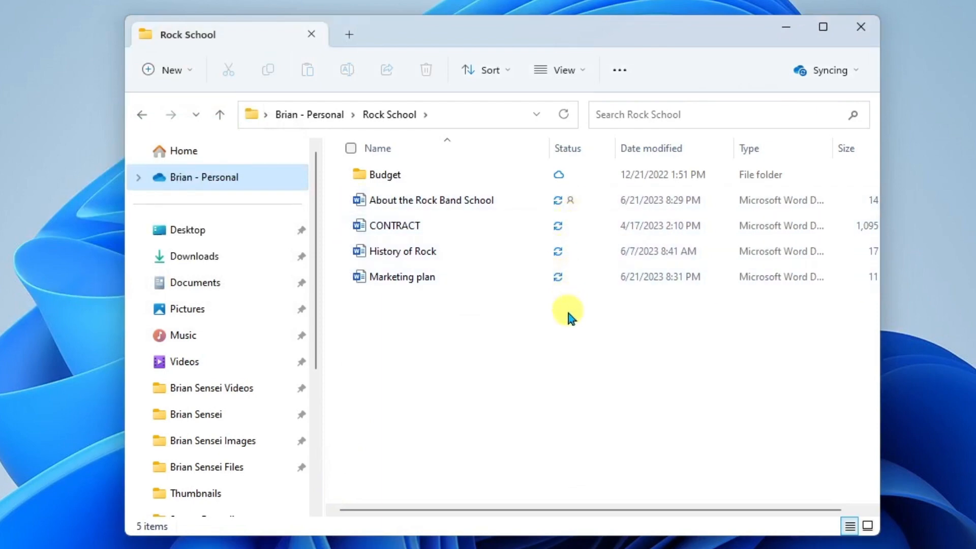
mouse_move(568, 325)
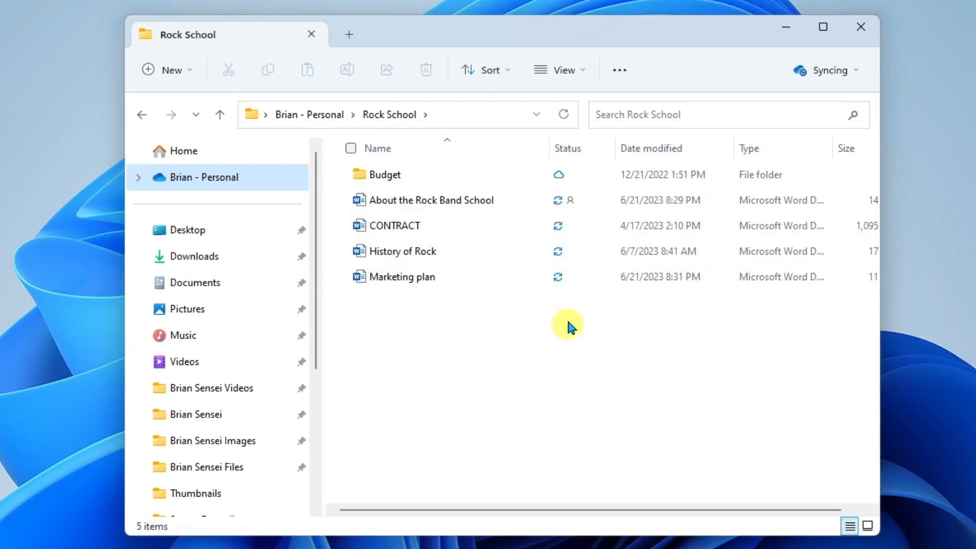
mouse_move(562, 306)
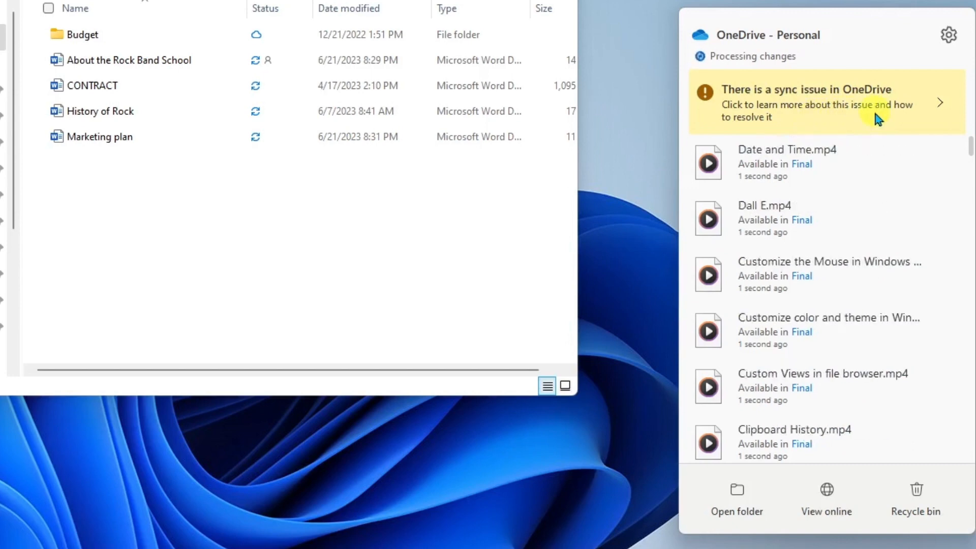
Reveal the sync issue: a video file open in another program that cannot sync
click(826, 102)
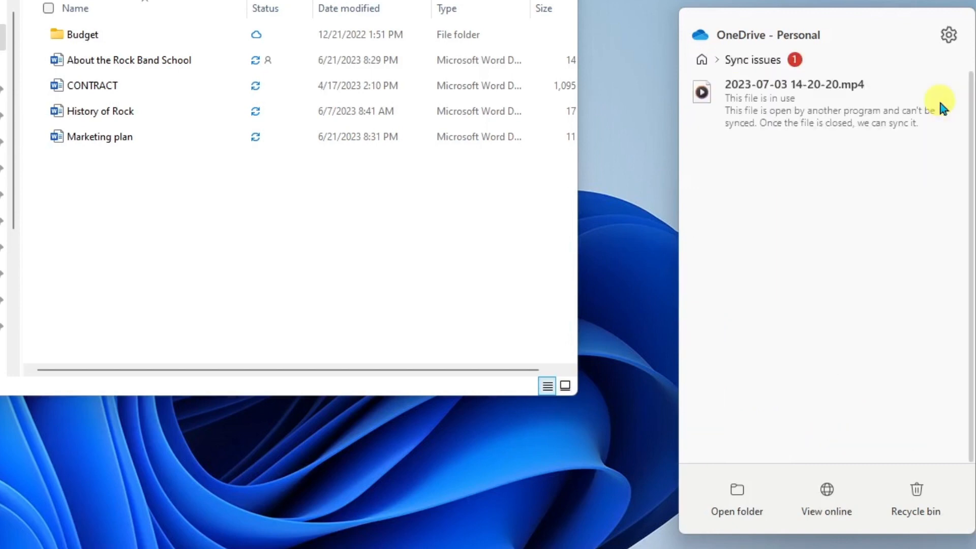
mouse_move(772, 153)
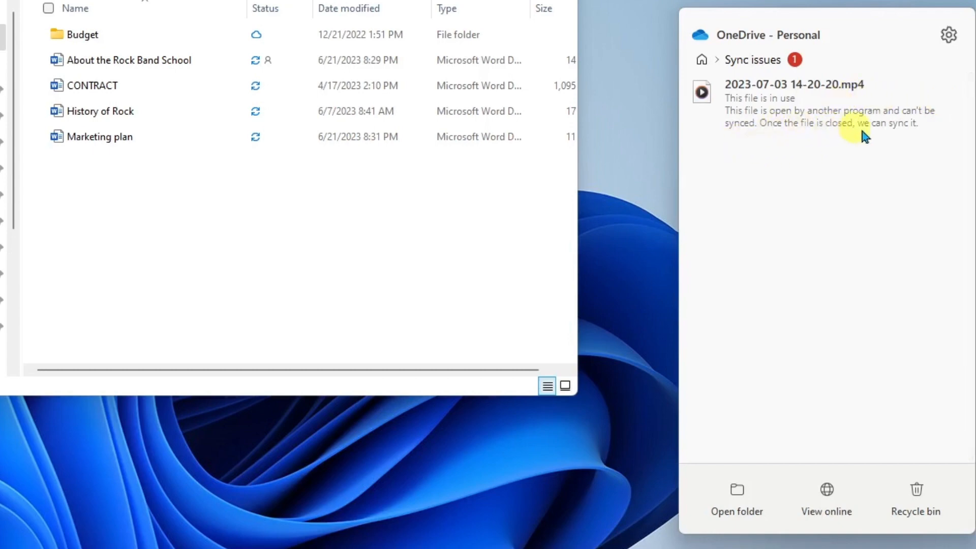
mouse_move(773, 155)
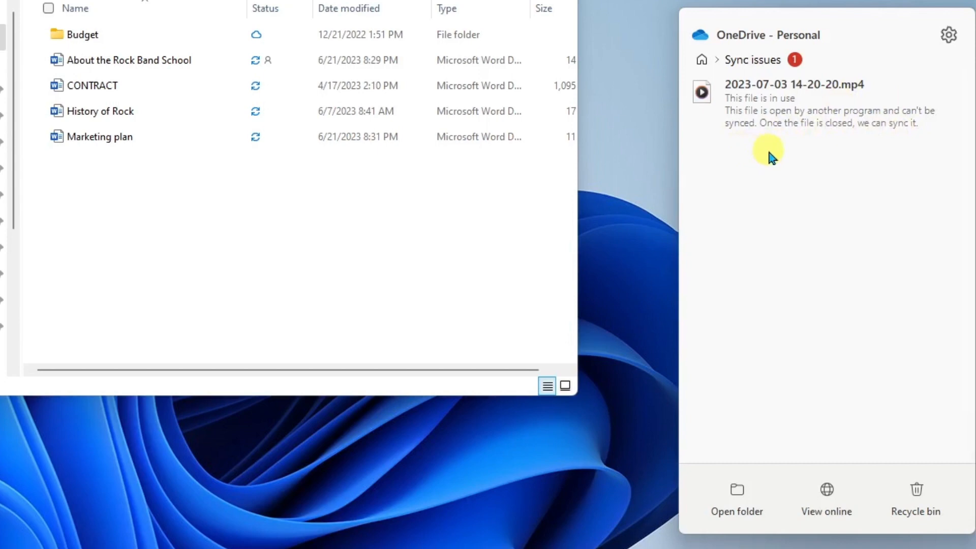
mouse_move(895, 152)
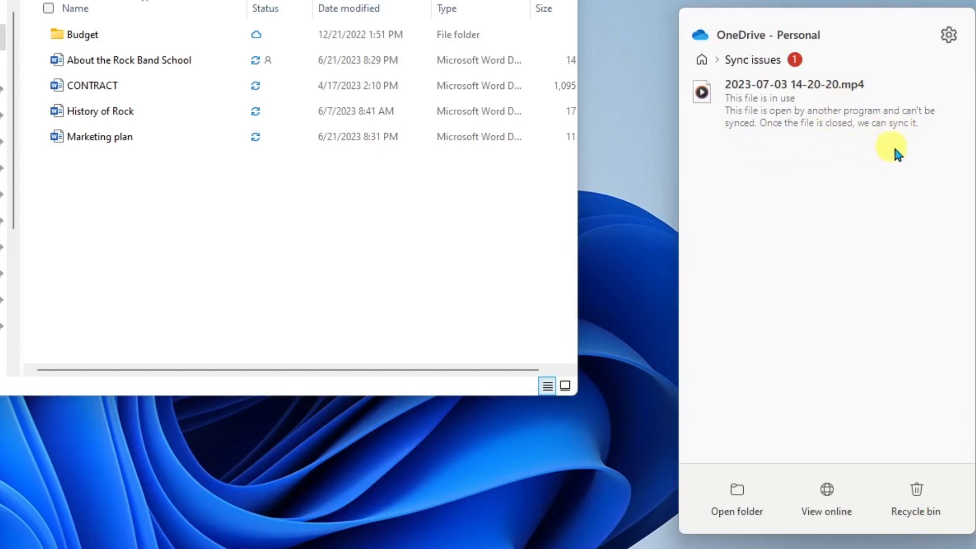
mouse_move(909, 156)
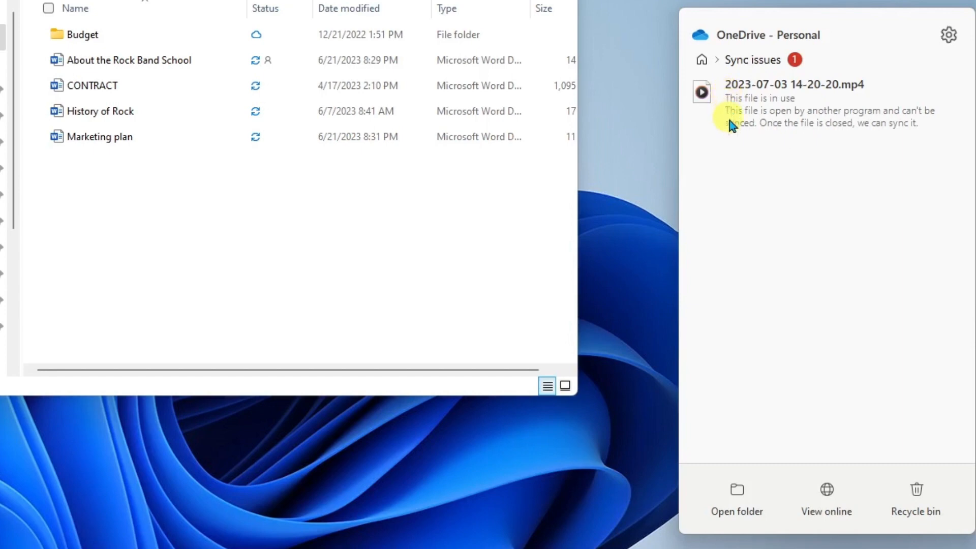
mouse_move(787, 168)
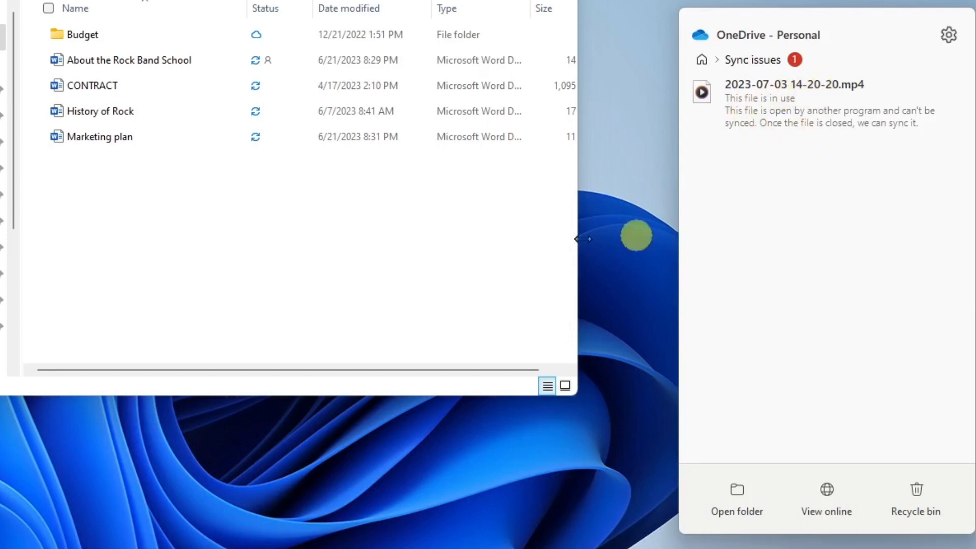
mouse_move(95, 194)
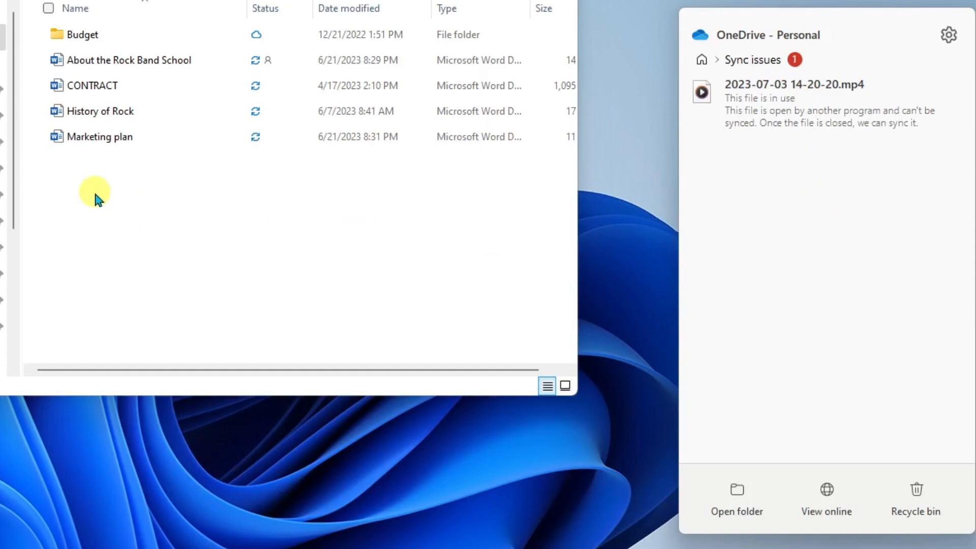